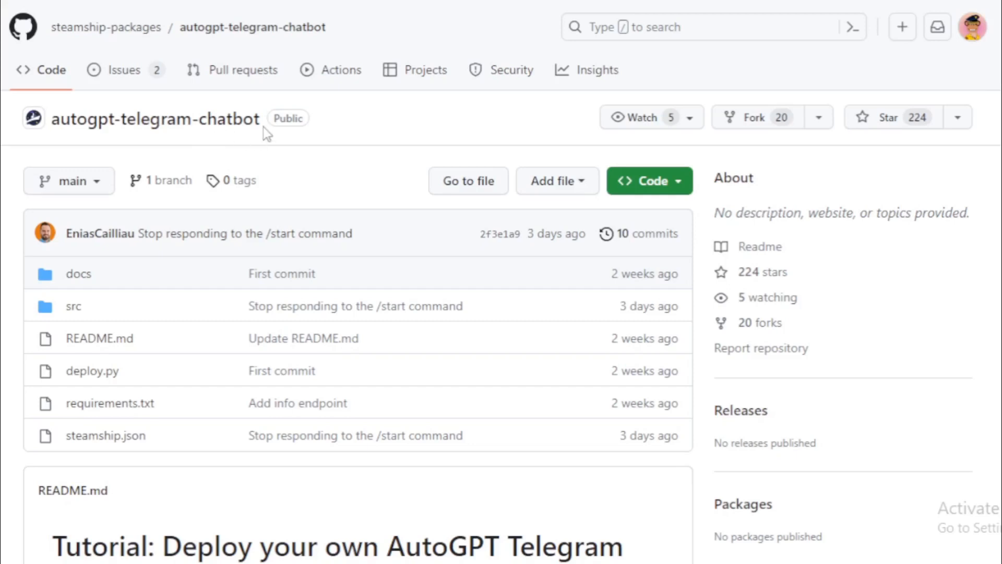
Read the README intro, highlighting the project description and the three-steps sentence
{"action": "double_click", "coordinate": [155, 119]}
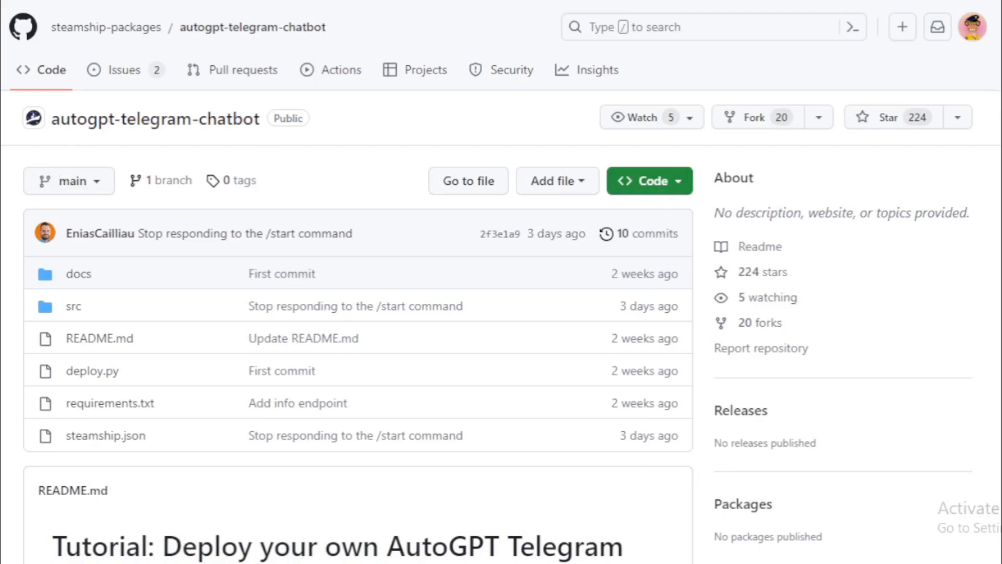
{"action": "scroll", "scroll_direction": "down", "scroll_amount": 3}
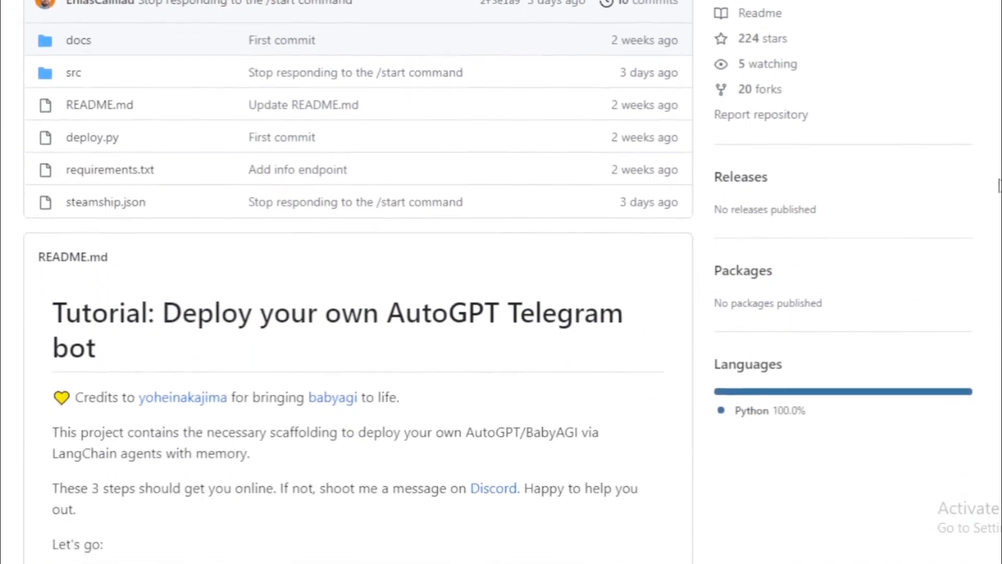
{"action": "scroll", "scroll_direction": "down", "scroll_amount": 3}
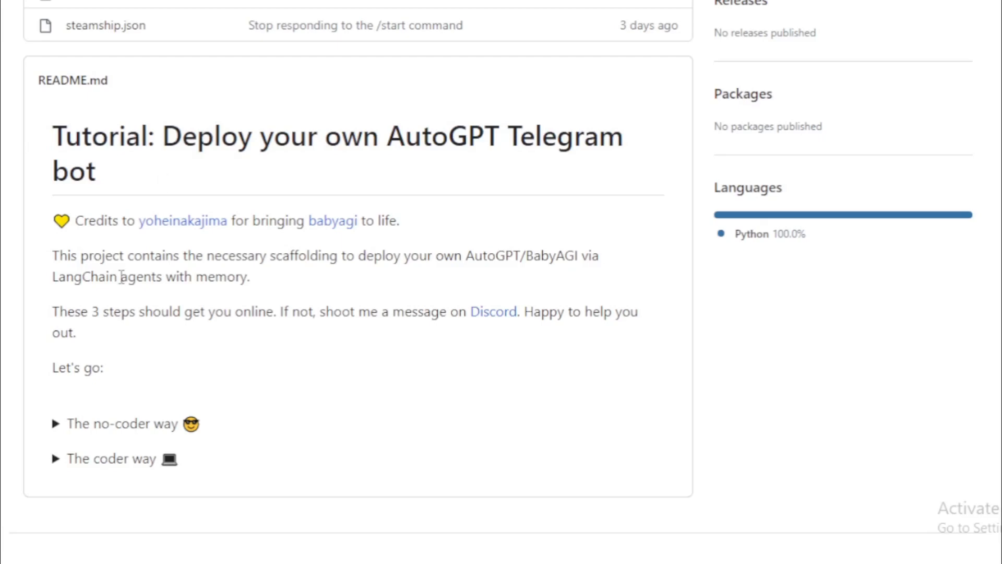
{"action": "left_click_drag", "start_coordinate": [53, 255], "coordinate": [93, 276]}
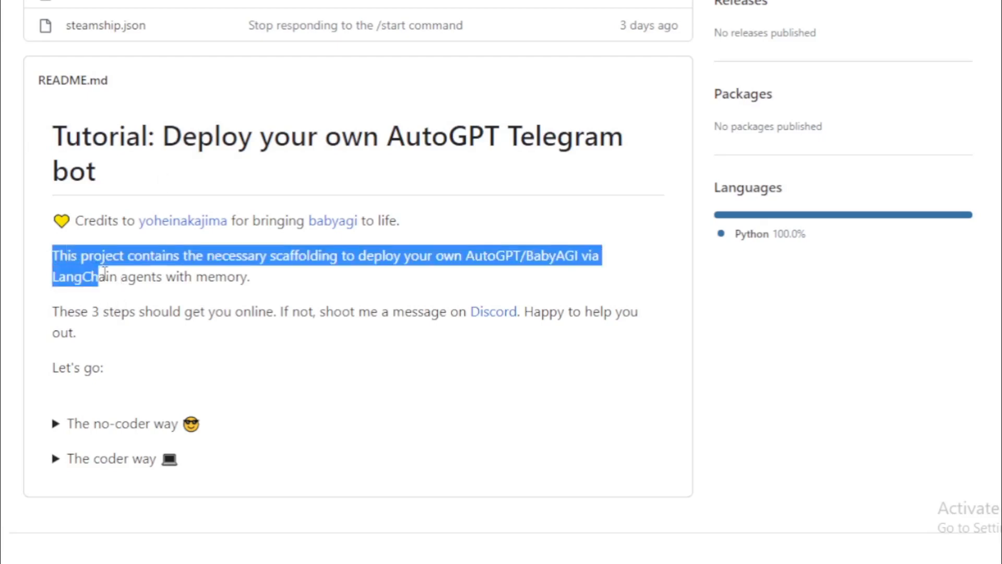
{"action": "left_click", "coordinate": [75, 312]}
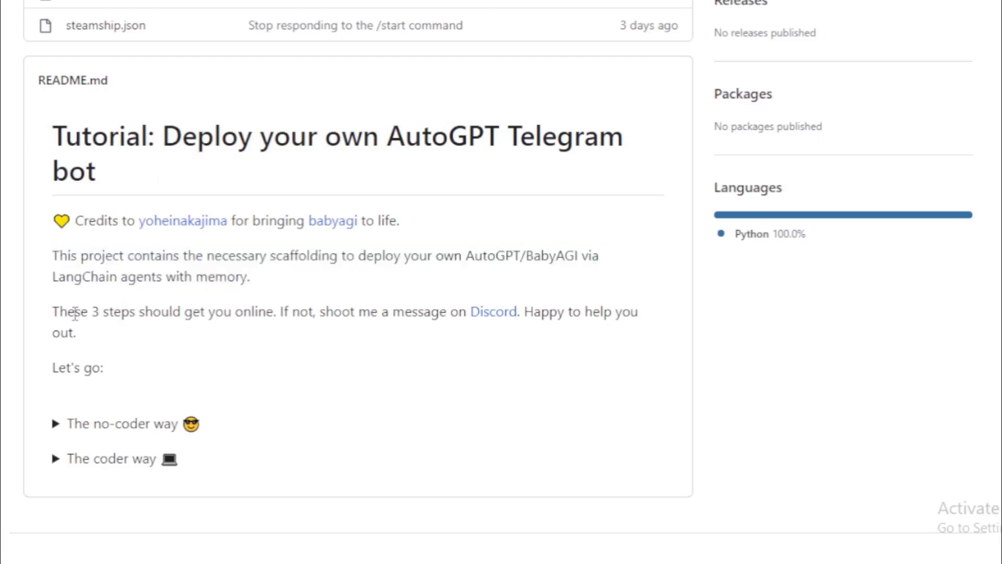
{"action": "left_click_drag", "start_coordinate": [52, 312], "coordinate": [75, 333]}
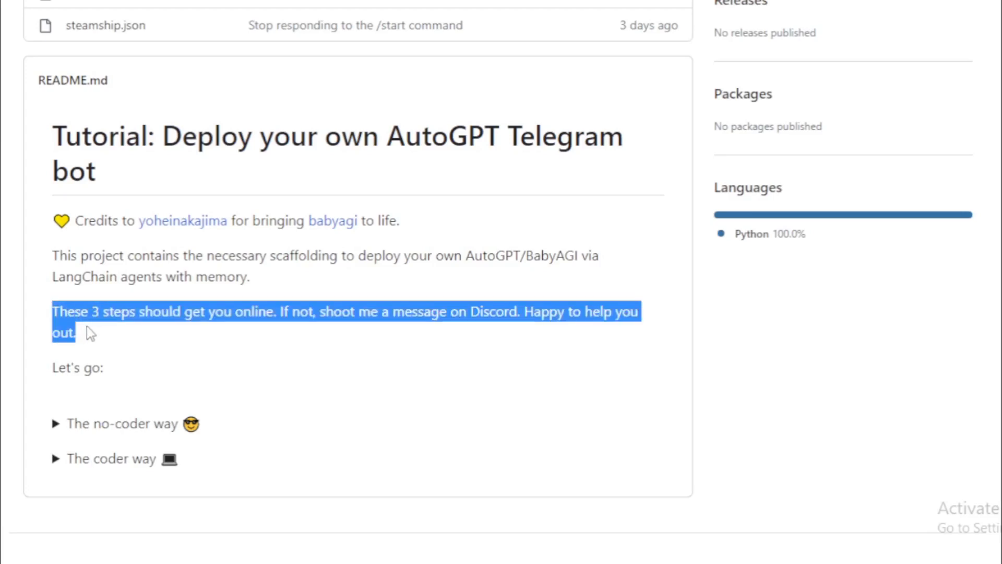
{"action": "left_click", "coordinate": [52, 367]}
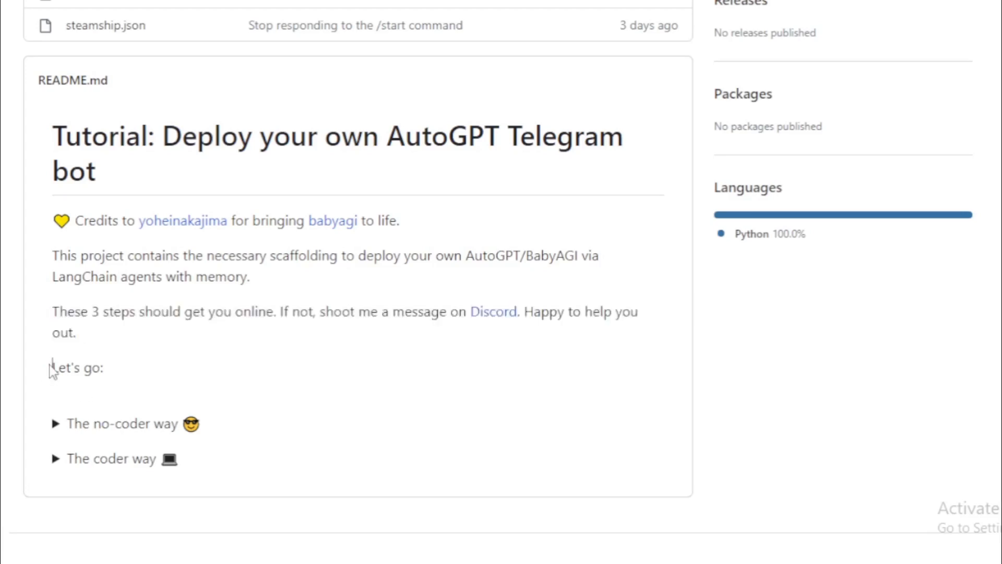
{"action": "mouse_move", "coordinate": [103, 483]}
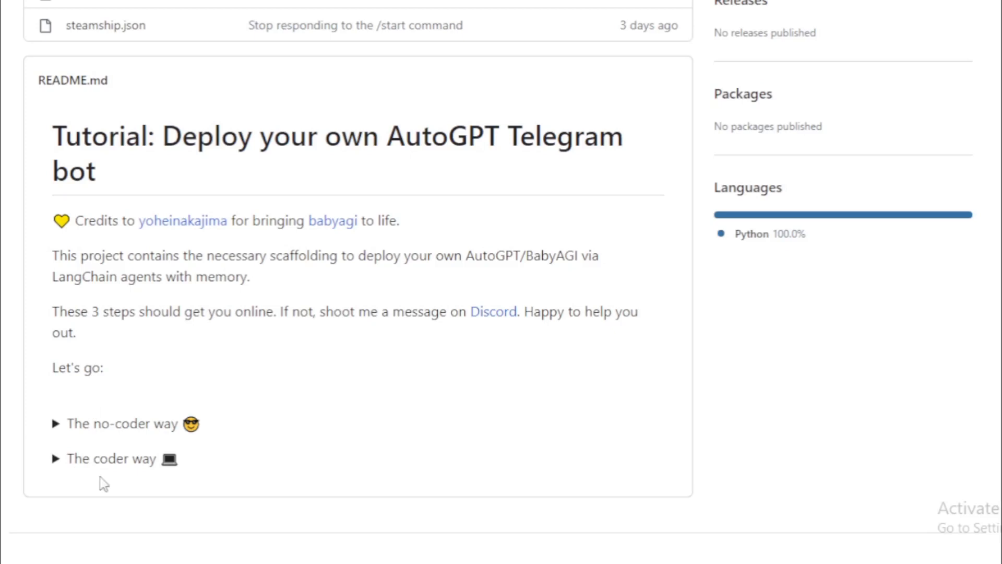
{"action": "mouse_move", "coordinate": [168, 435]}
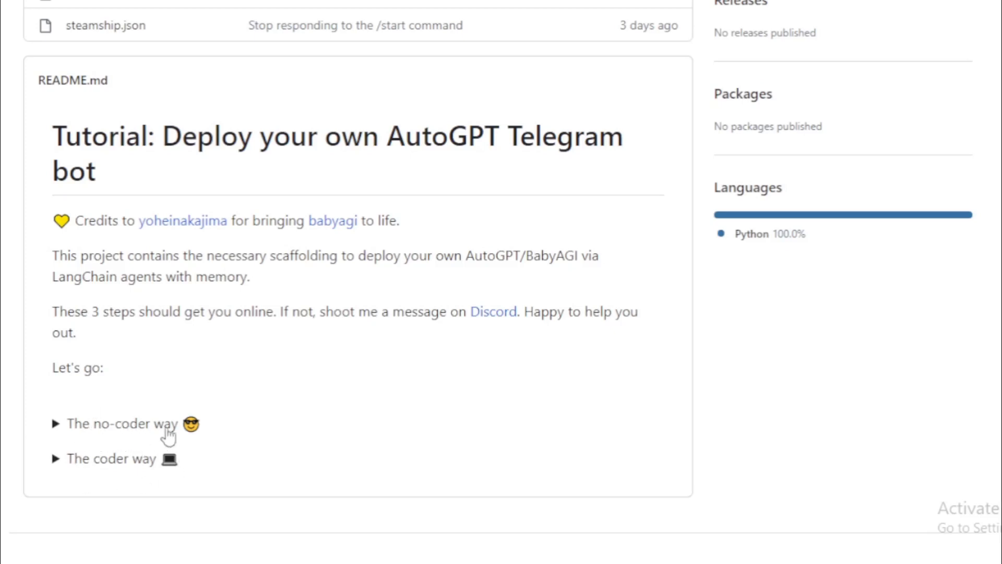
{"action": "mouse_move", "coordinate": [103, 436]}
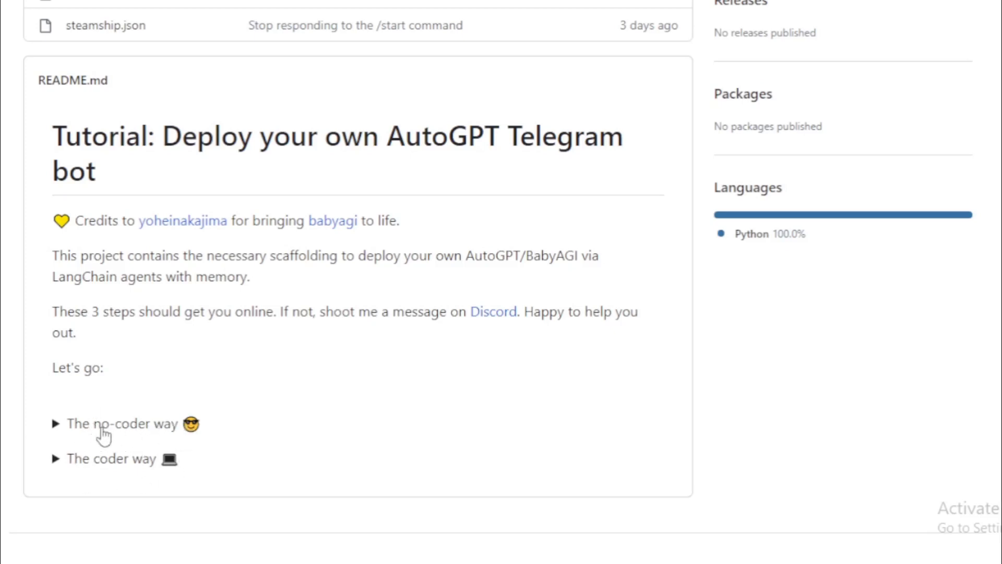
{"action": "mouse_move", "coordinate": [103, 458]}
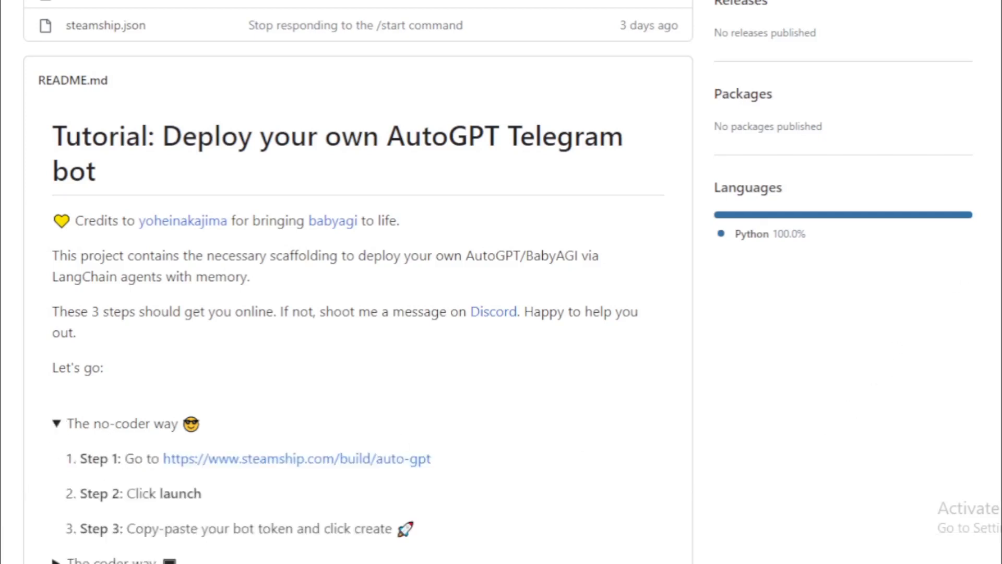
Review the no-coder way's Step 3 instruction about the bot token
{"action": "scroll", "scroll_direction": "down", "scroll_amount": 3}
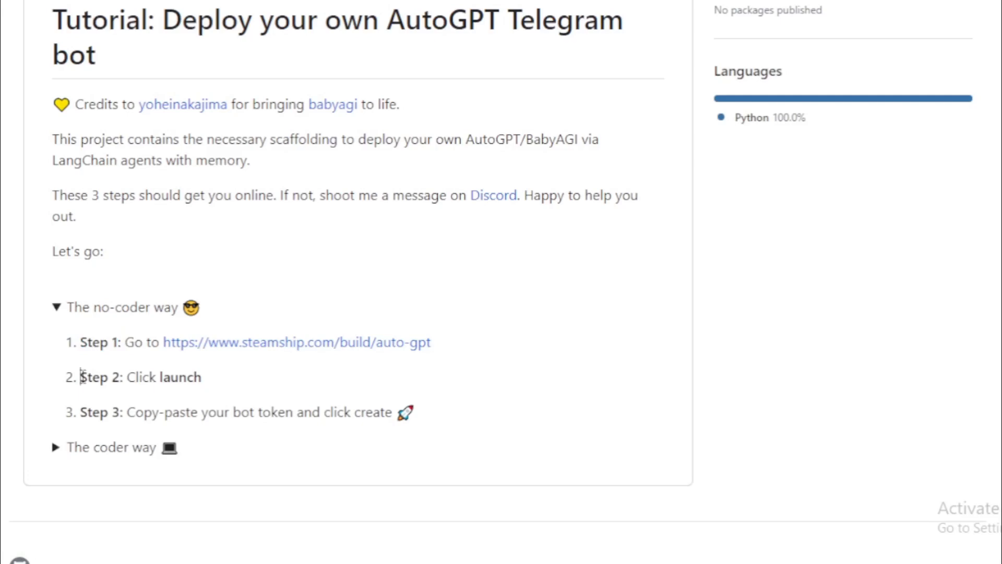
{"action": "double_click", "coordinate": [97, 376]}
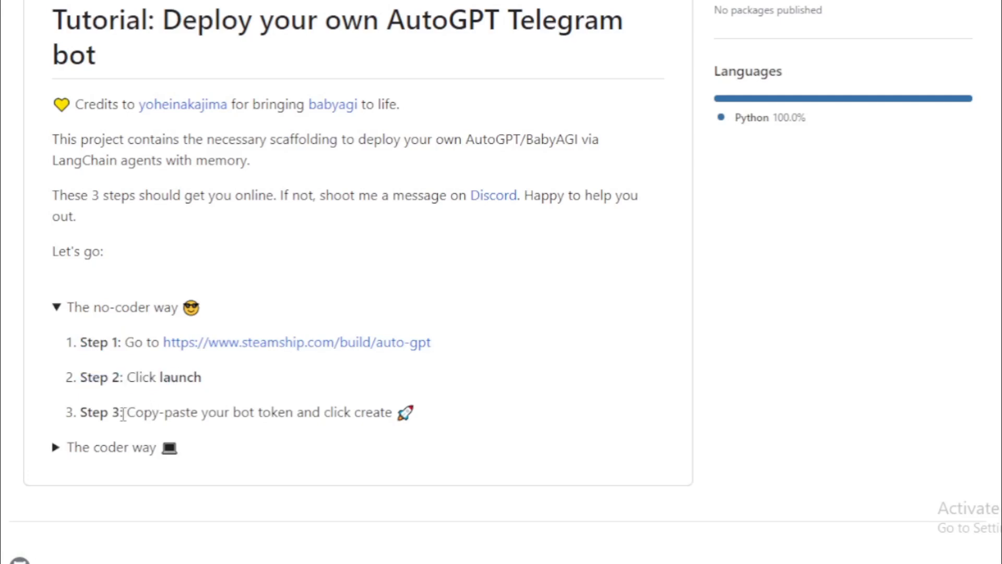
{"action": "left_click_drag", "start_coordinate": [122, 412], "coordinate": [387, 411]}
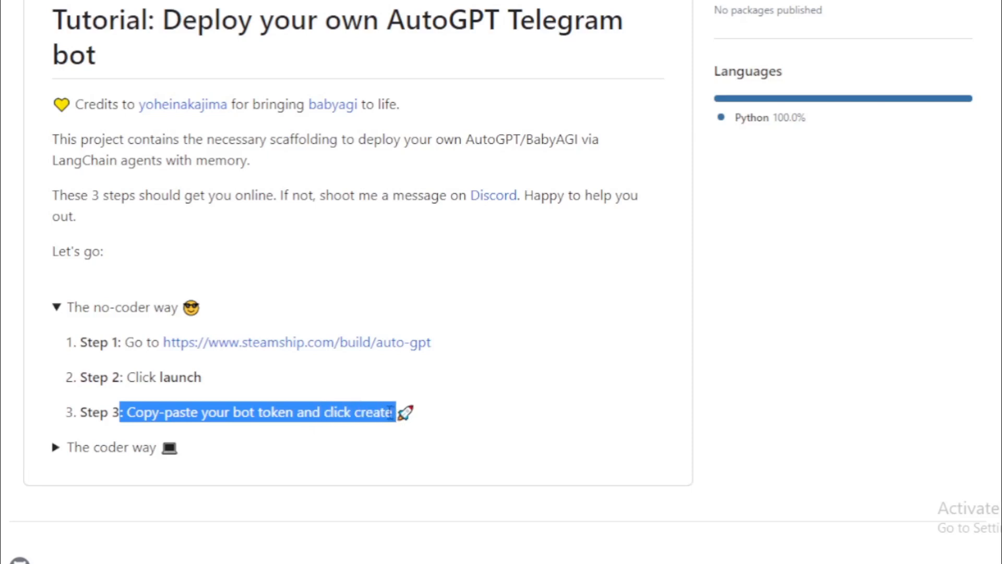
Expand the coder way section and highlight its pip install and deploy.py steps
{"action": "left_click", "coordinate": [54, 446]}
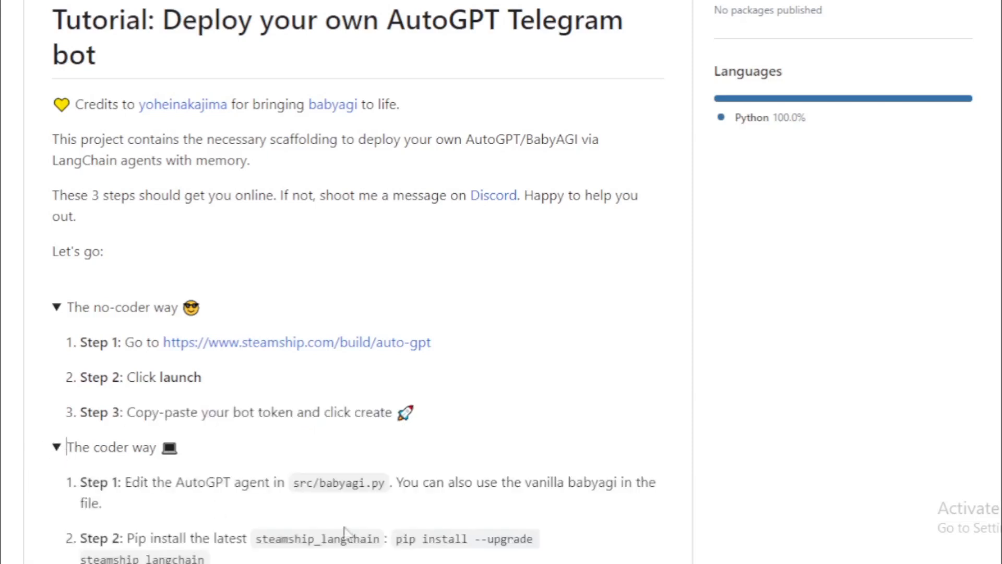
{"action": "scroll", "scroll_direction": "down", "scroll_amount": 3}
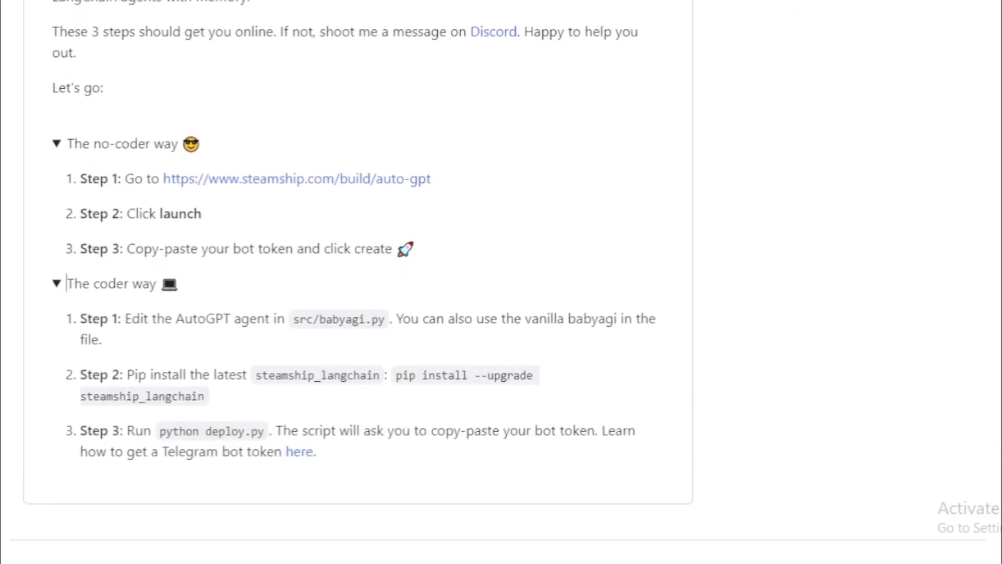
{"action": "left_click_drag", "start_coordinate": [125, 318], "coordinate": [206, 318]}
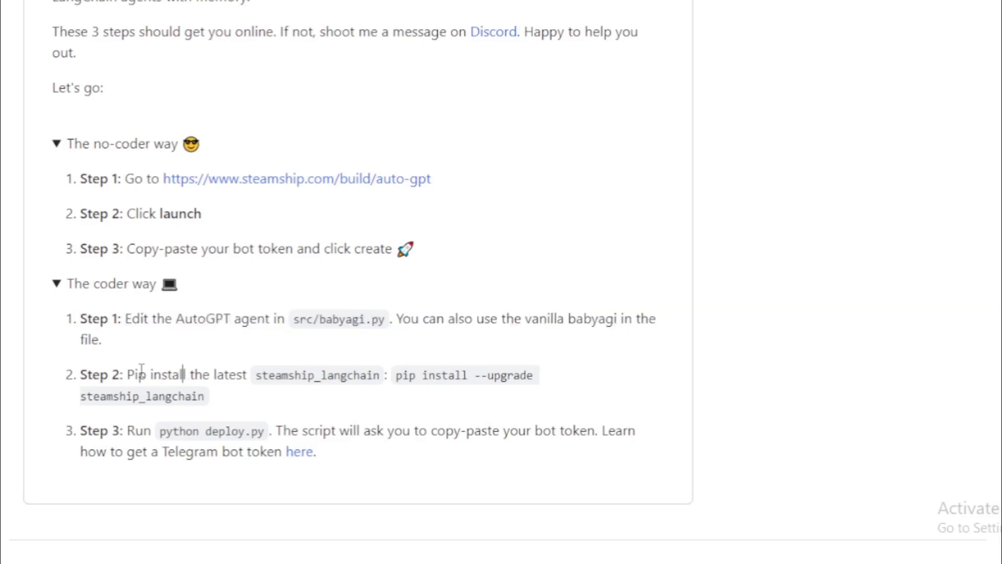
{"action": "left_click_drag", "start_coordinate": [127, 374], "coordinate": [249, 375]}
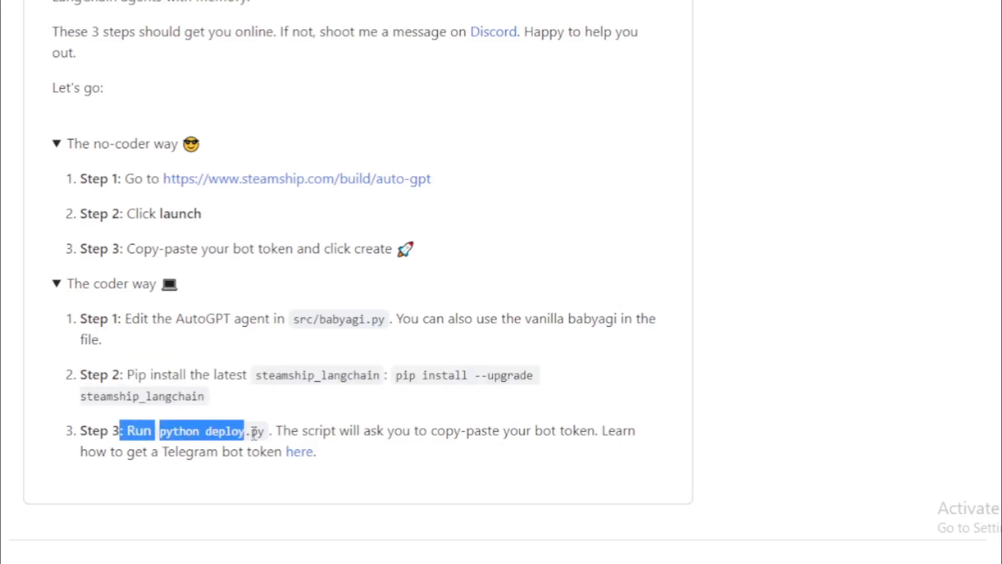
{"action": "left_click_drag", "start_coordinate": [252, 430], "coordinate": [581, 430]}
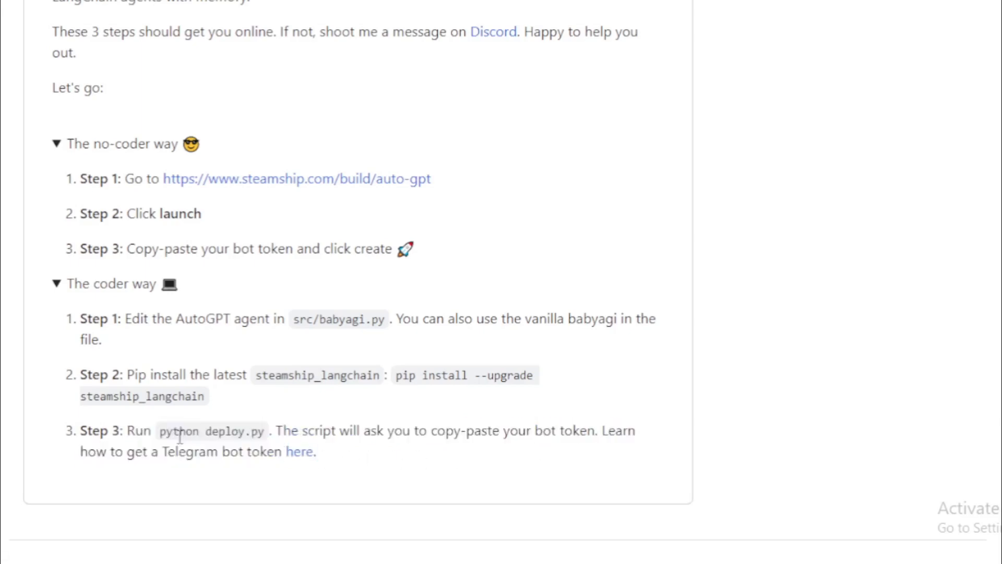
Follow the README link to the Steamship site and highlight its Build and host headline
{"action": "left_click", "coordinate": [56, 284]}
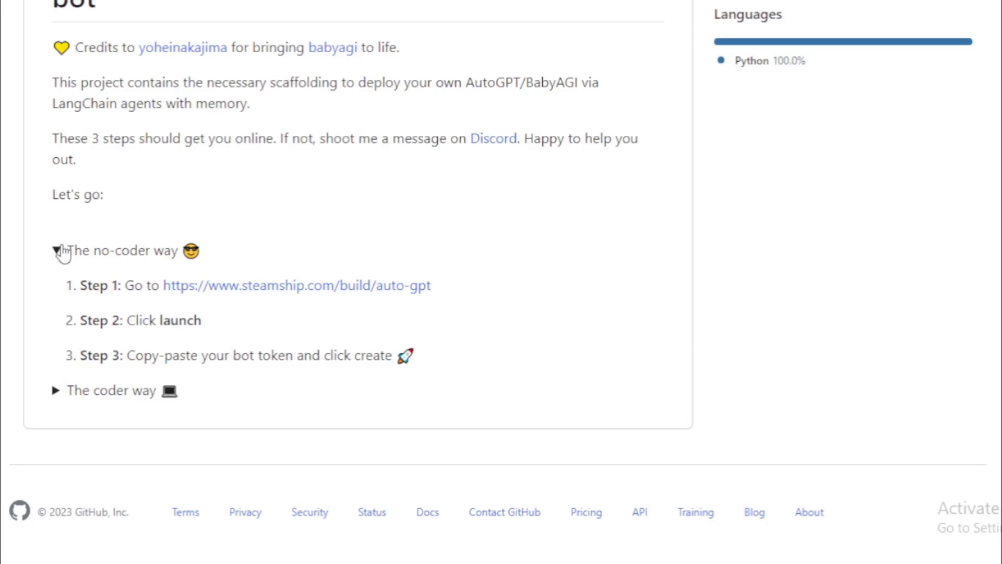
{"action": "left_click", "coordinate": [296, 286]}
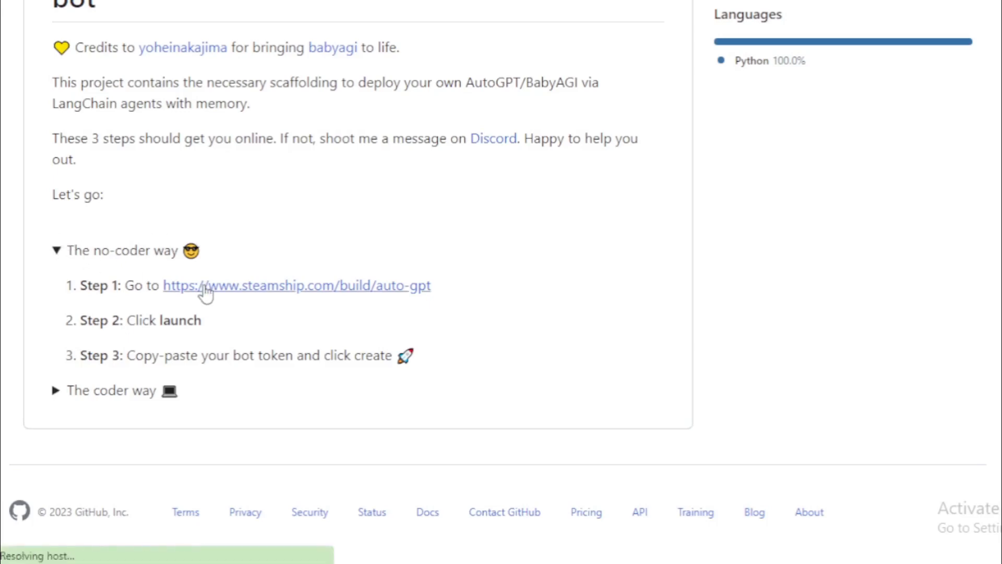
{"action": "left_click", "coordinate": [295, 286]}
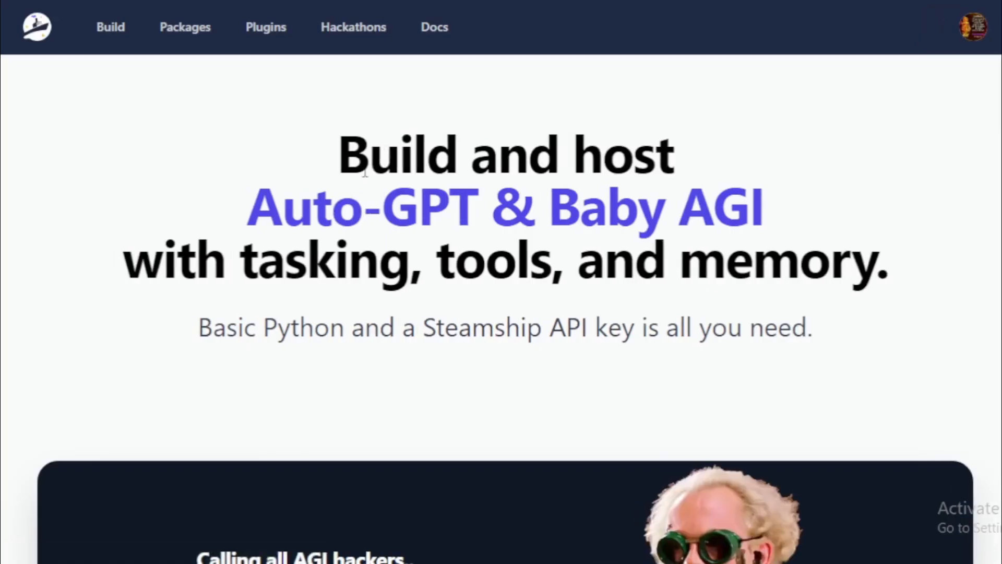
{"action": "left_click_drag", "start_coordinate": [338, 156], "coordinate": [674, 156]}
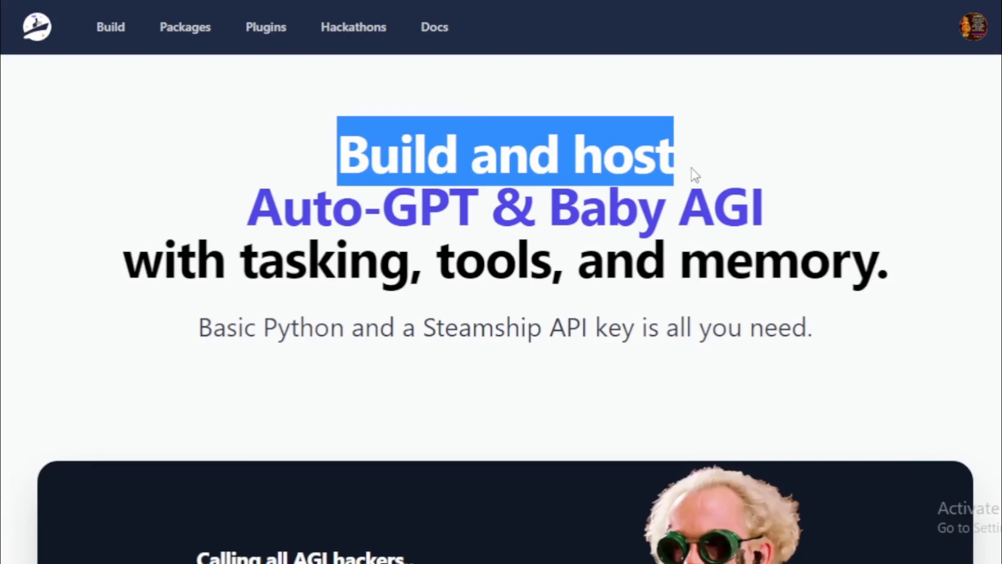
{"action": "left_click_drag", "start_coordinate": [675, 154], "coordinate": [754, 262]}
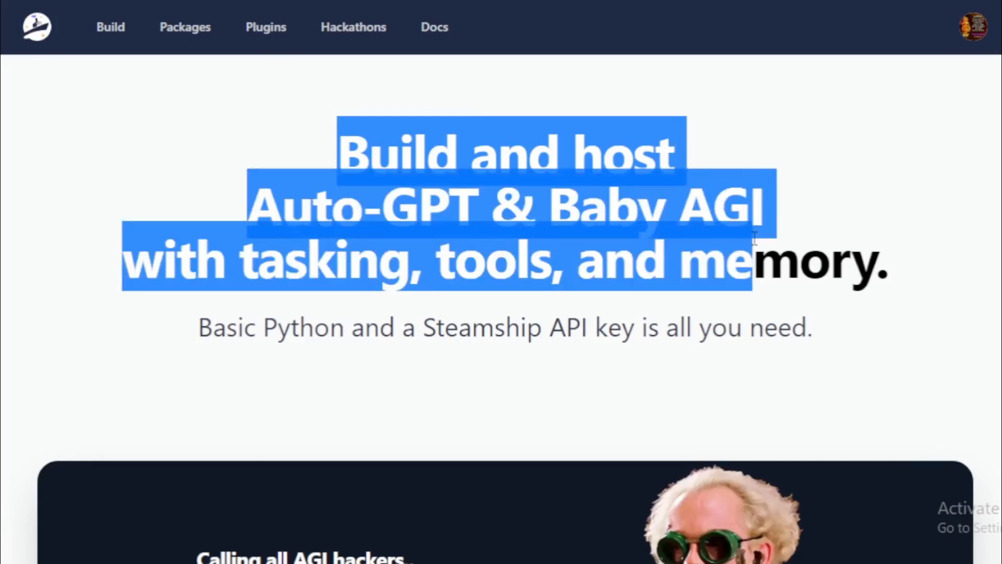
{"action": "left_click", "coordinate": [575, 259]}
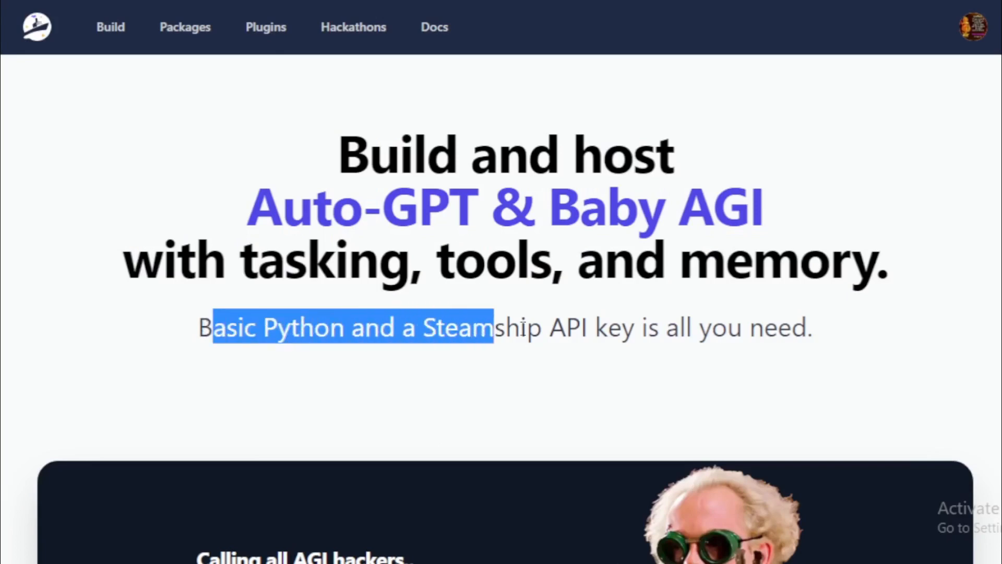
{"action": "left_click", "coordinate": [824, 327]}
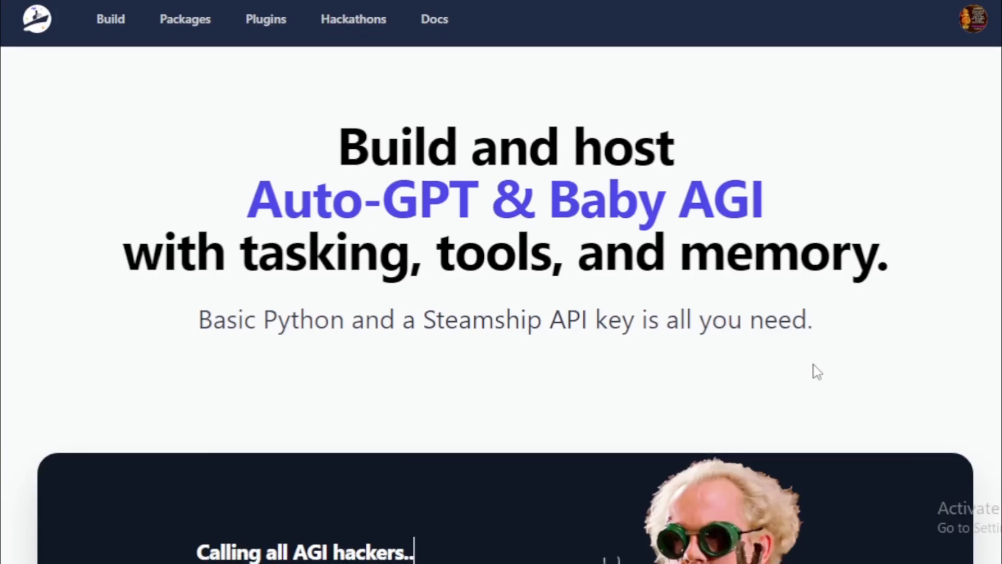
Bring the Auto GPT Experiments section with the Auto GPT Telegram Bot card into view
{"action": "scroll", "scroll_direction": "down", "scroll_amount": 3}
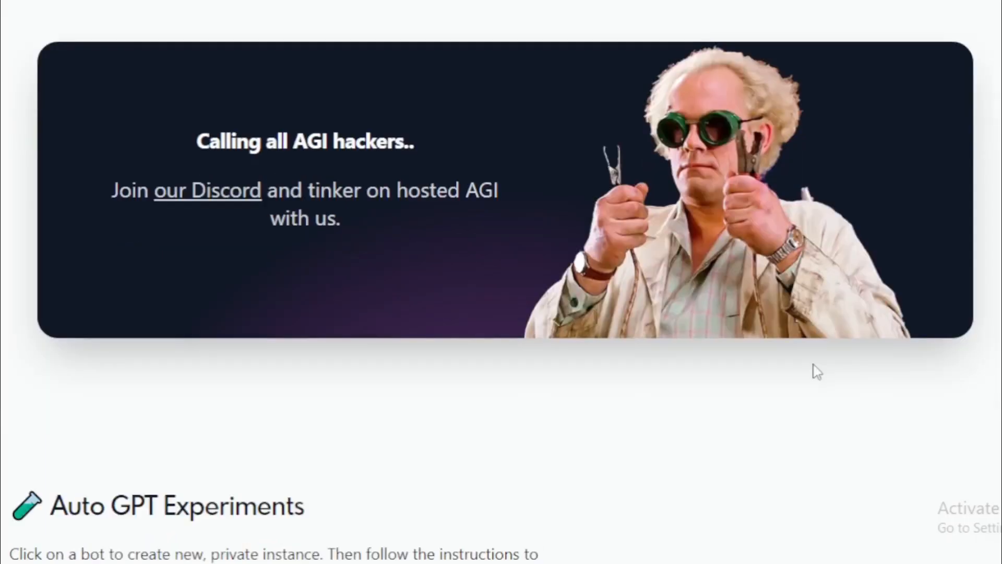
{"action": "scroll", "scroll_direction": "down", "scroll_amount": 3}
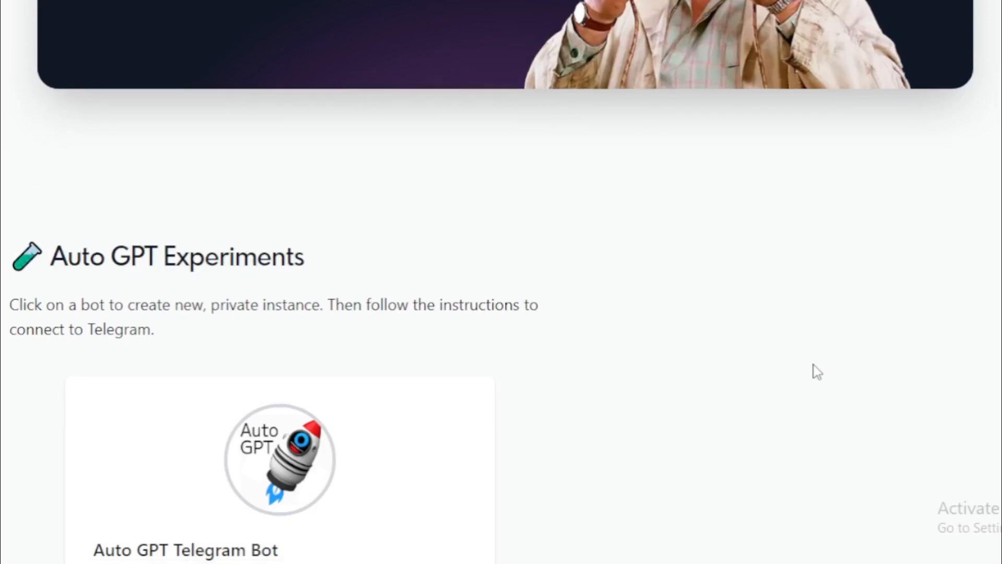
{"action": "scroll", "scroll_direction": "down", "scroll_amount": 3}
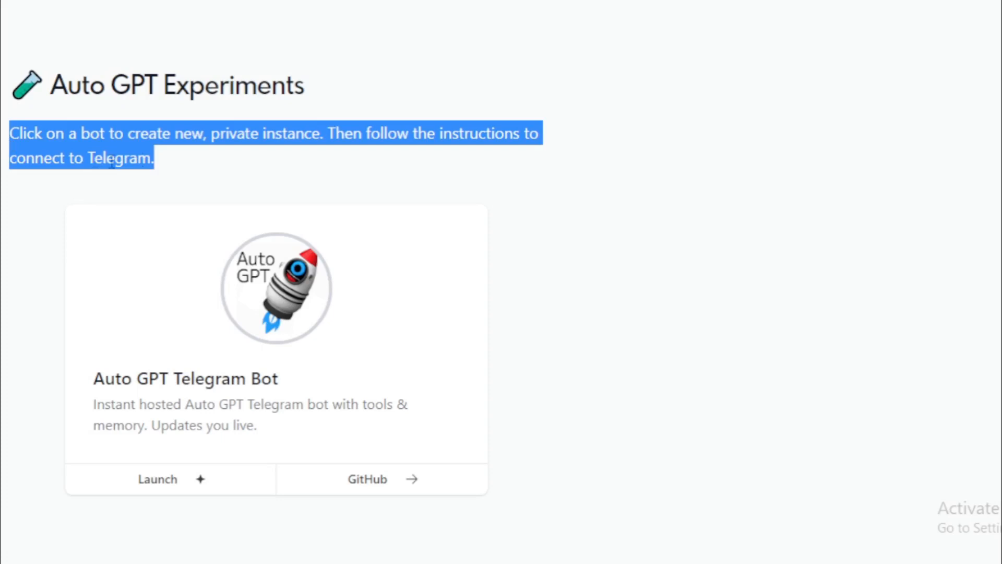
{"action": "left_click", "coordinate": [223, 387]}
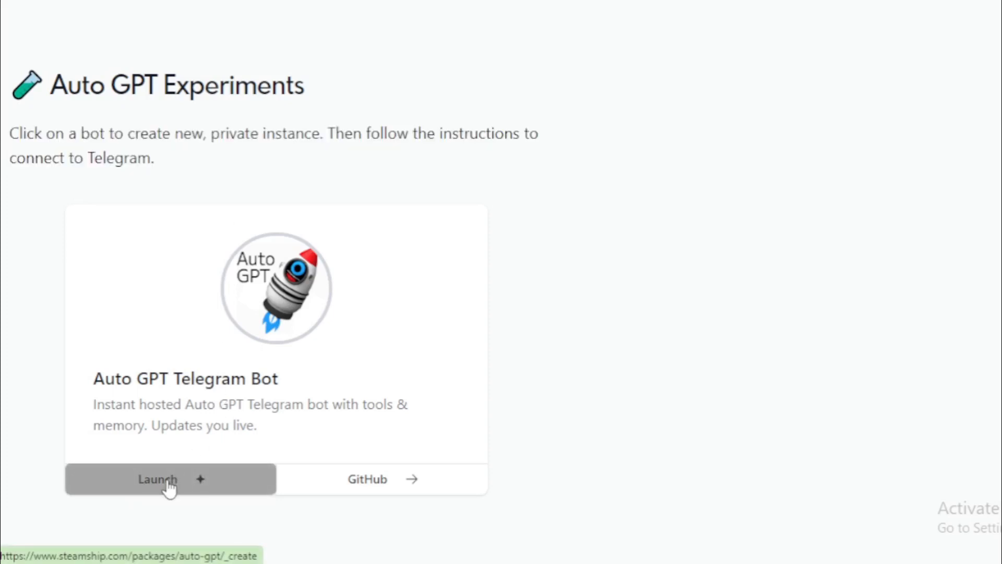
Launch a new Auto GPT Telegram Bot instance with handle autogpttutorials and go to the Telegram token instructions
{"action": "left_click", "coordinate": [169, 479]}
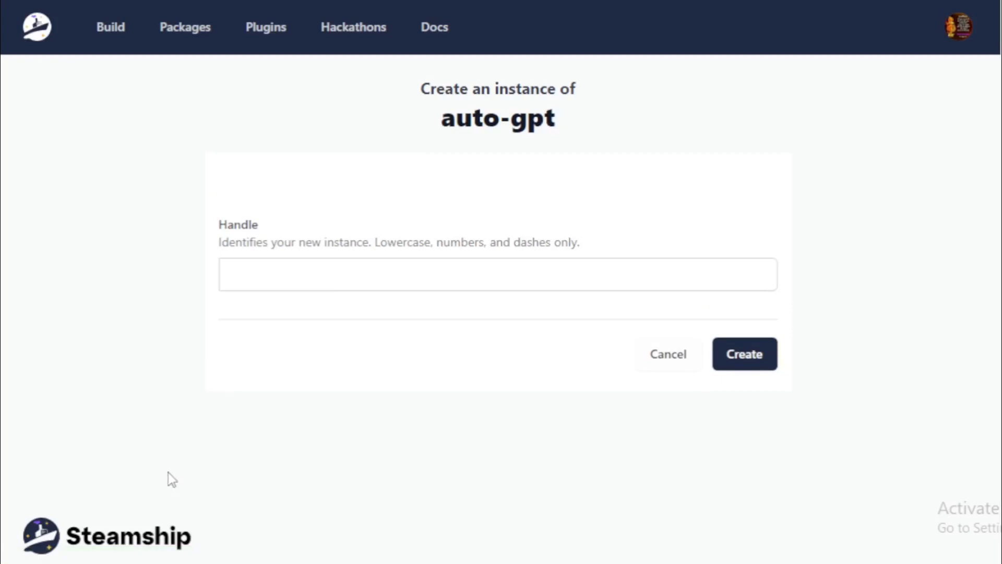
{"action": "type", "text": "auto-gpt-6tj"}
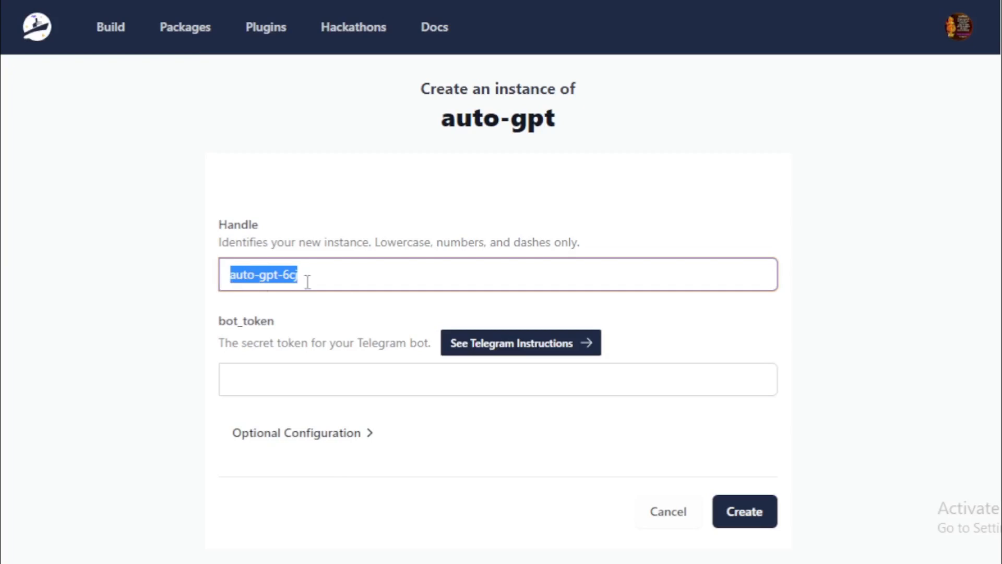
{"action": "type", "text": "A"}
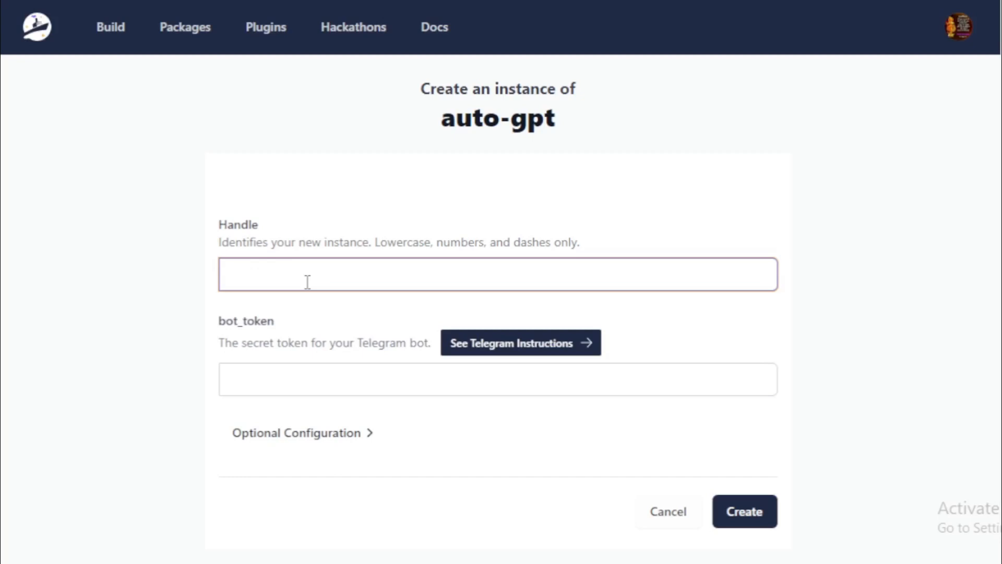
{"action": "type", "text": "autogpt"}
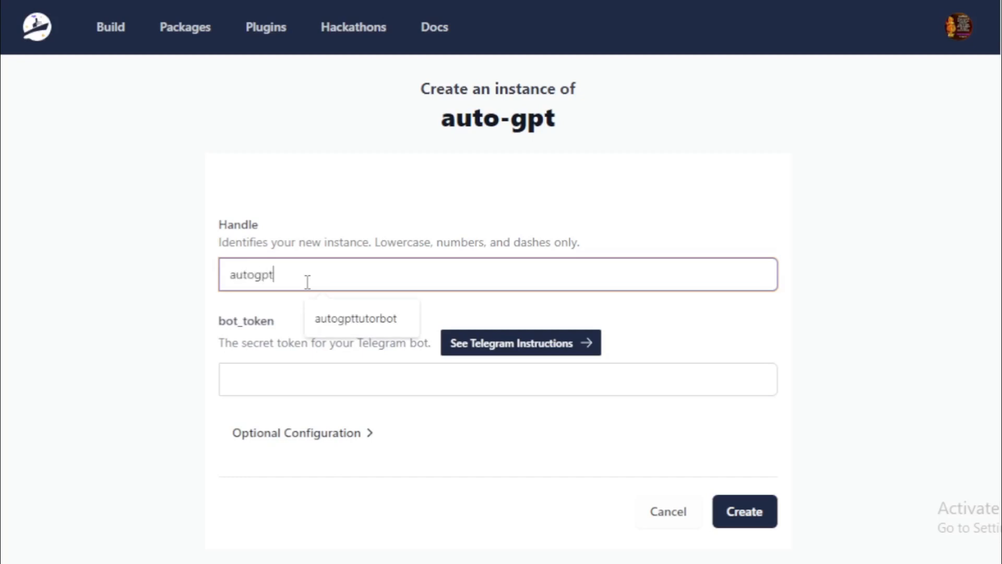
{"action": "type", "text": "tutorials"}
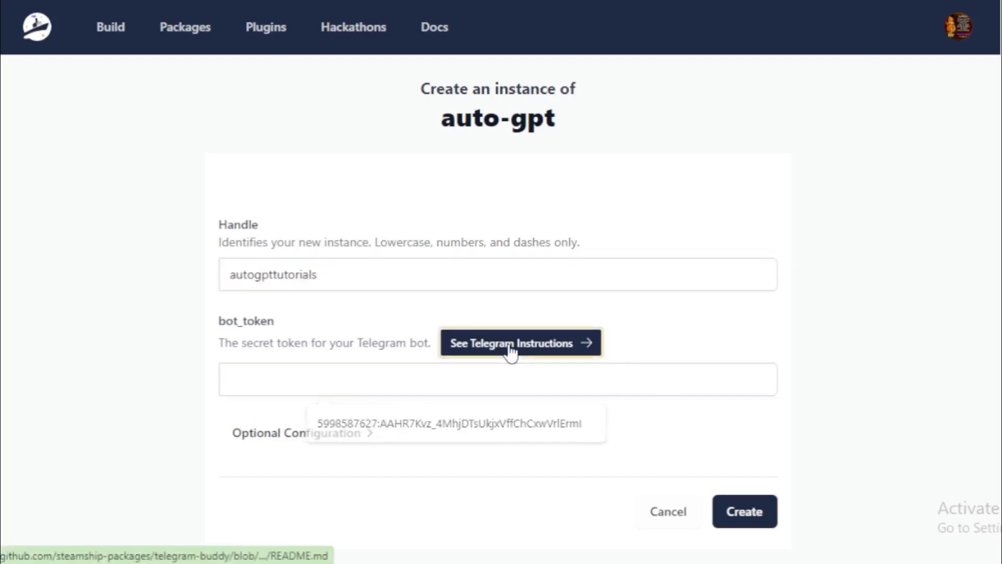
{"action": "left_click", "coordinate": [520, 342]}
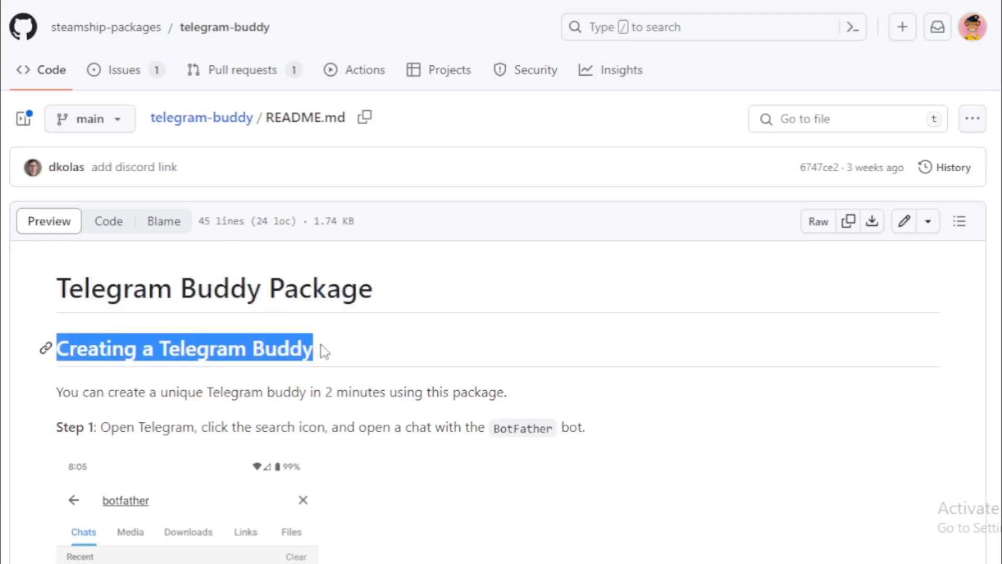
Highlight the telegram-buddy README's Step 1 about chatting with BotFather, then switch to Telegram
{"action": "scroll", "scroll_direction": "down", "scroll_amount": 3}
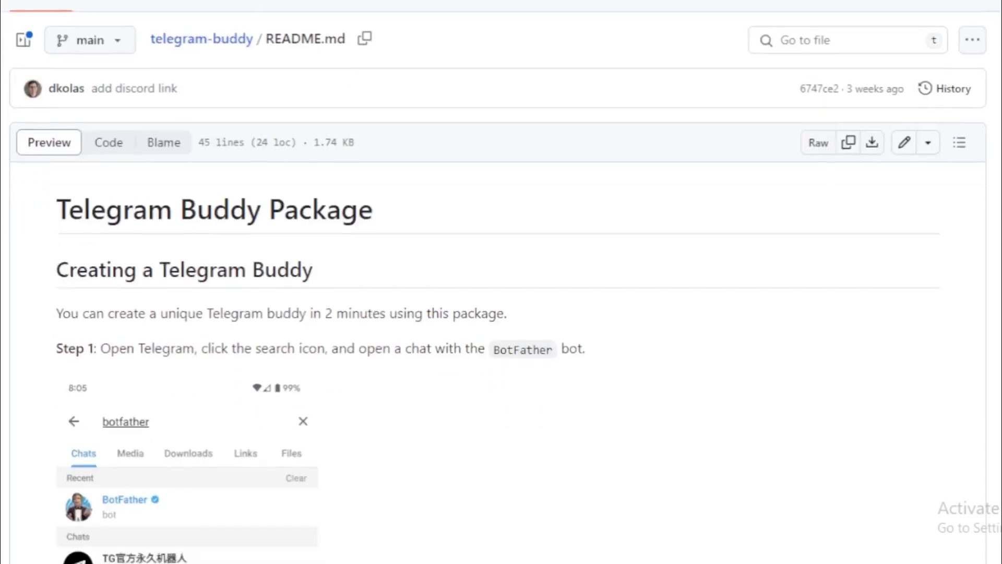
{"action": "scroll", "scroll_direction": "down", "scroll_amount": 3}
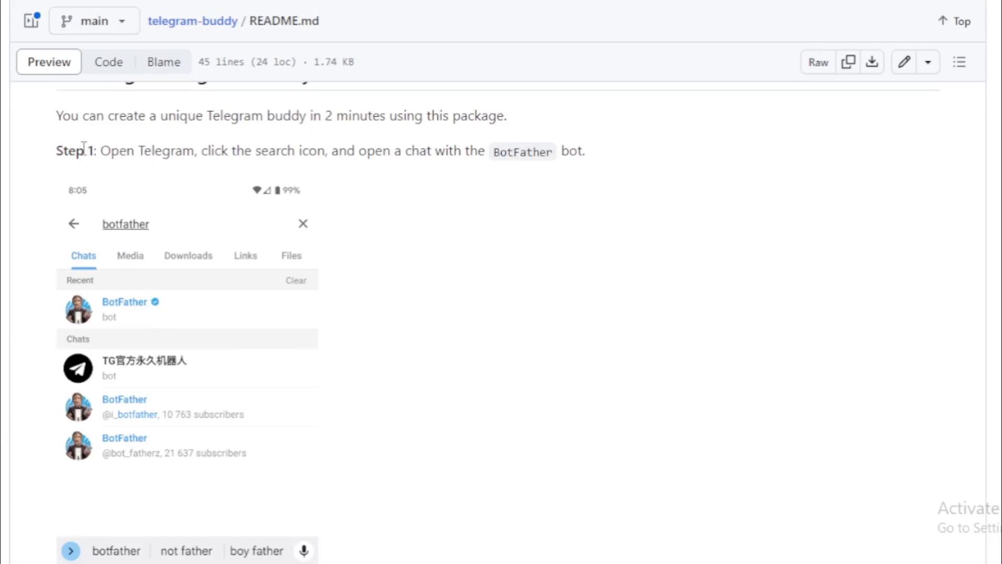
{"action": "left_click_drag", "start_coordinate": [56, 152], "coordinate": [173, 151]}
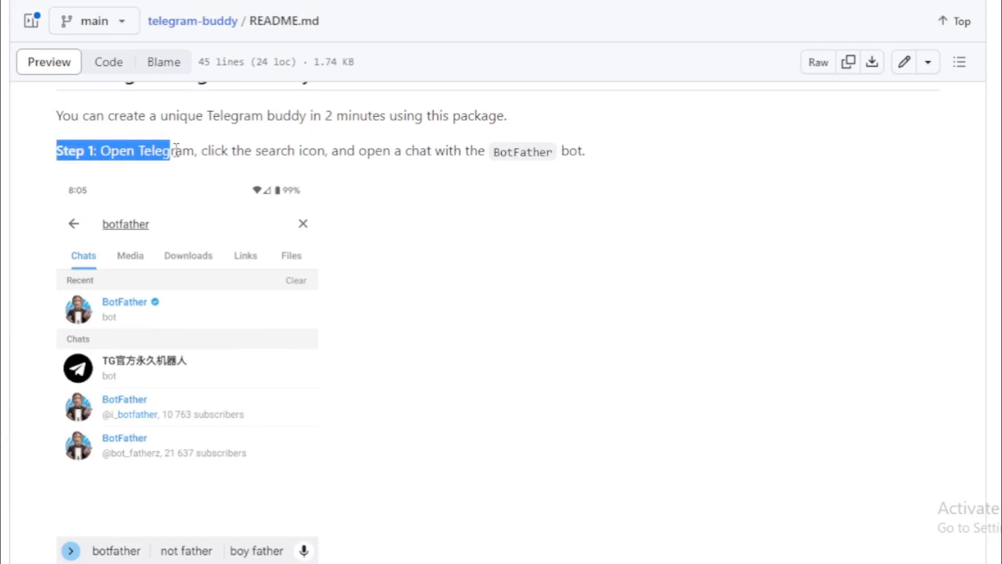
{"action": "left_click_drag", "start_coordinate": [171, 151], "coordinate": [466, 150]}
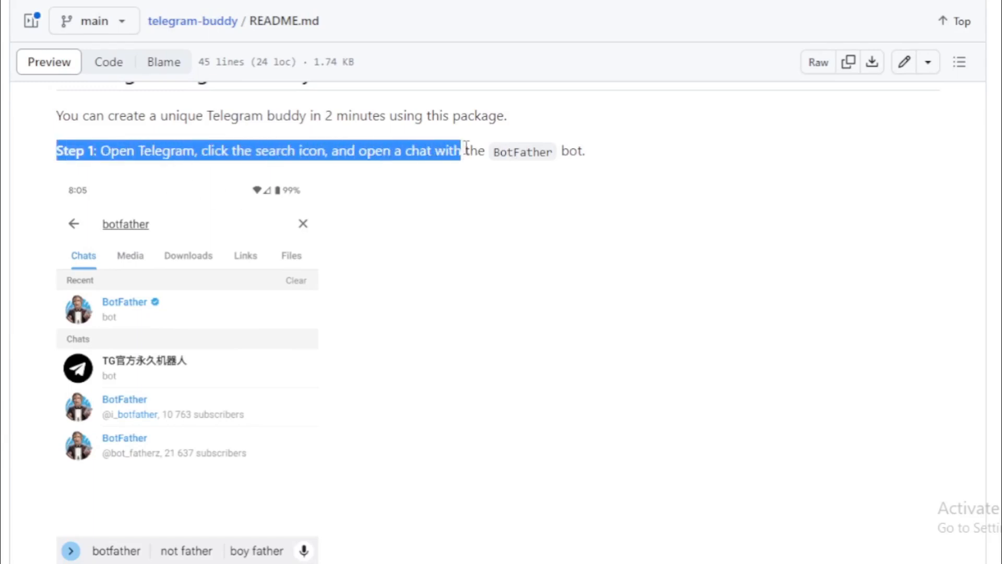
{"action": "left_click", "coordinate": [606, 159]}
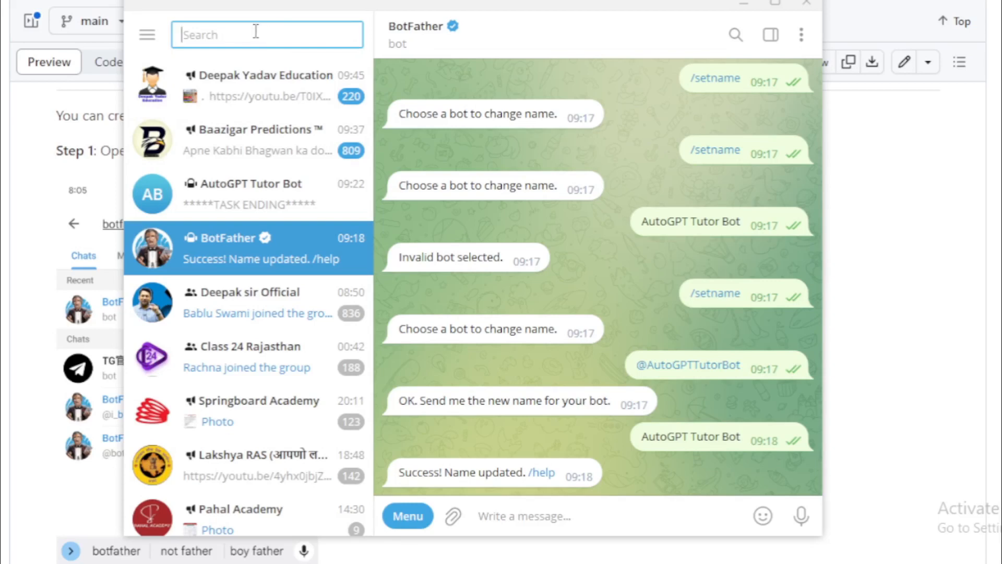
Search Telegram for botfather and enter the BotFather chat
{"action": "type", "text": "botfather"}
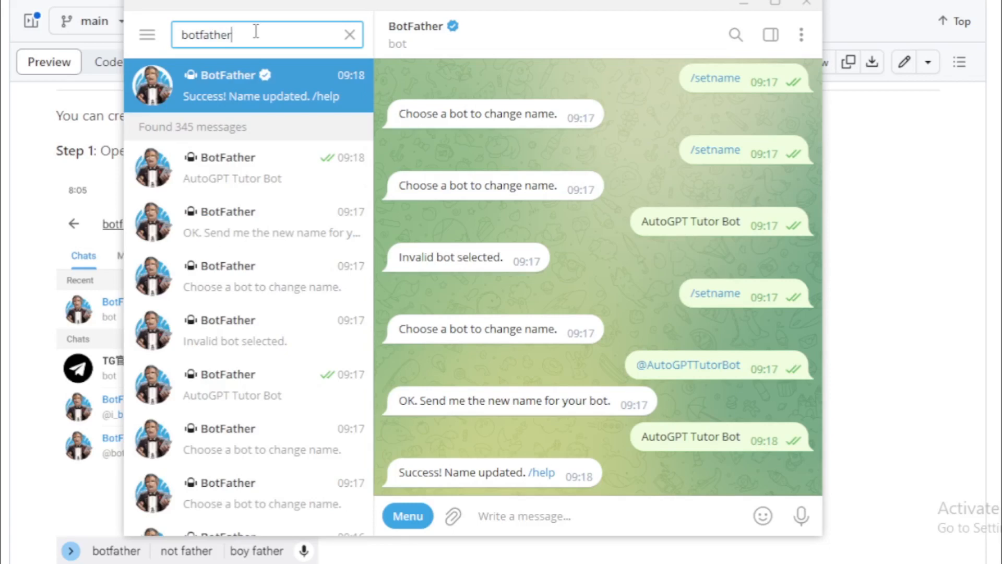
{"action": "left_click", "coordinate": [349, 34]}
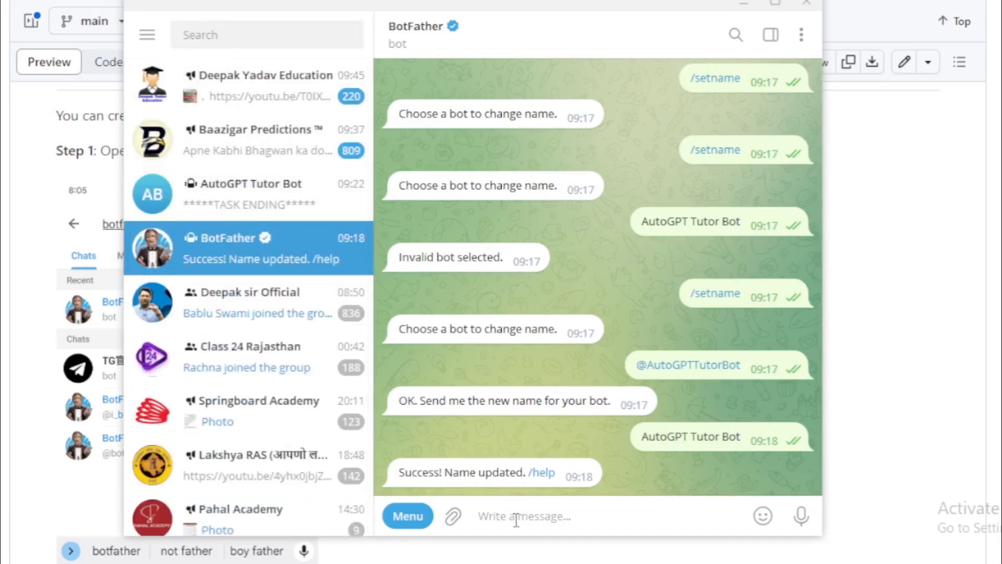
Send /newbot to BotFather and name the new bot AutoGPTTutorials
{"action": "type", "text": "/"}
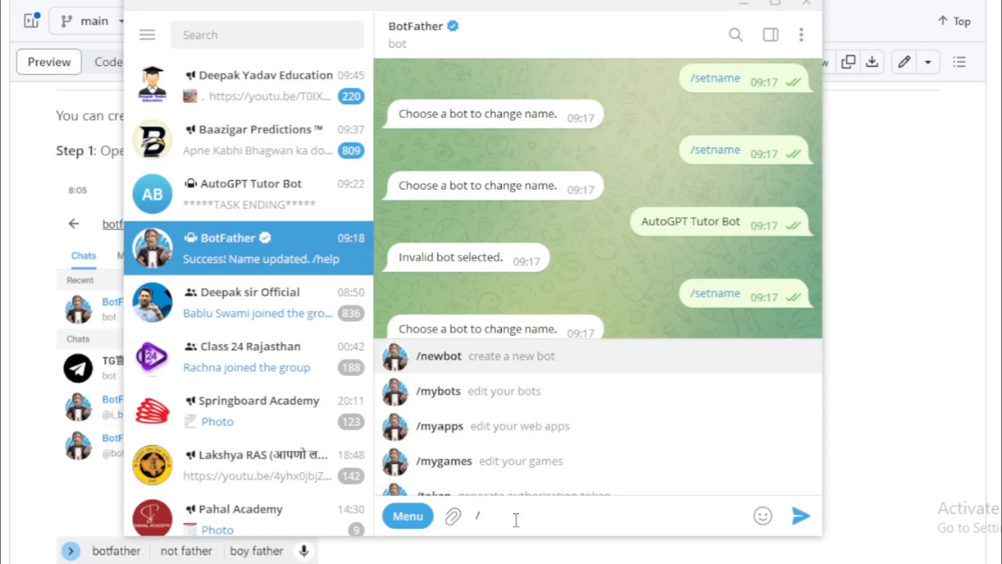
{"action": "type", "text": "/new"}
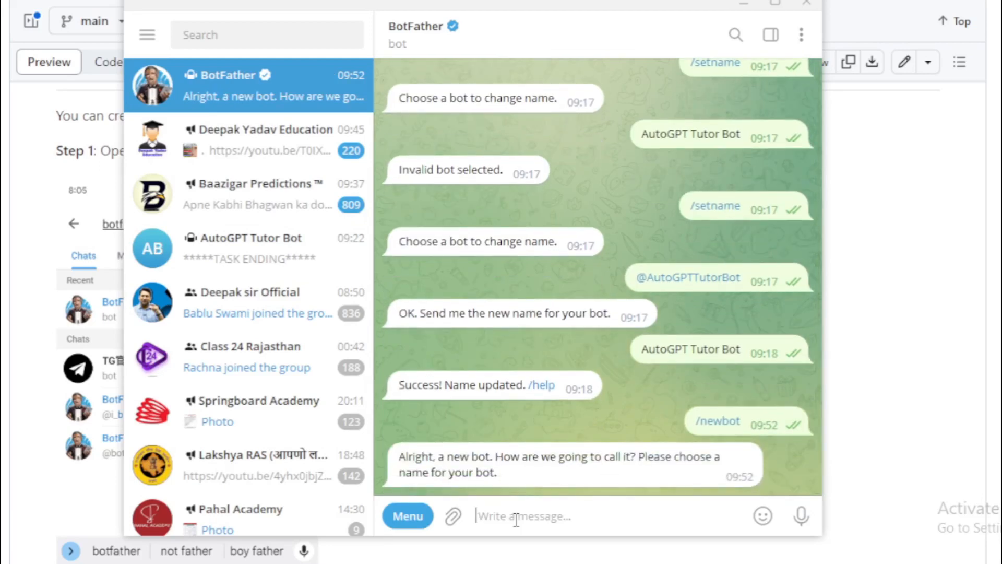
{"action": "type", "text": "A"}
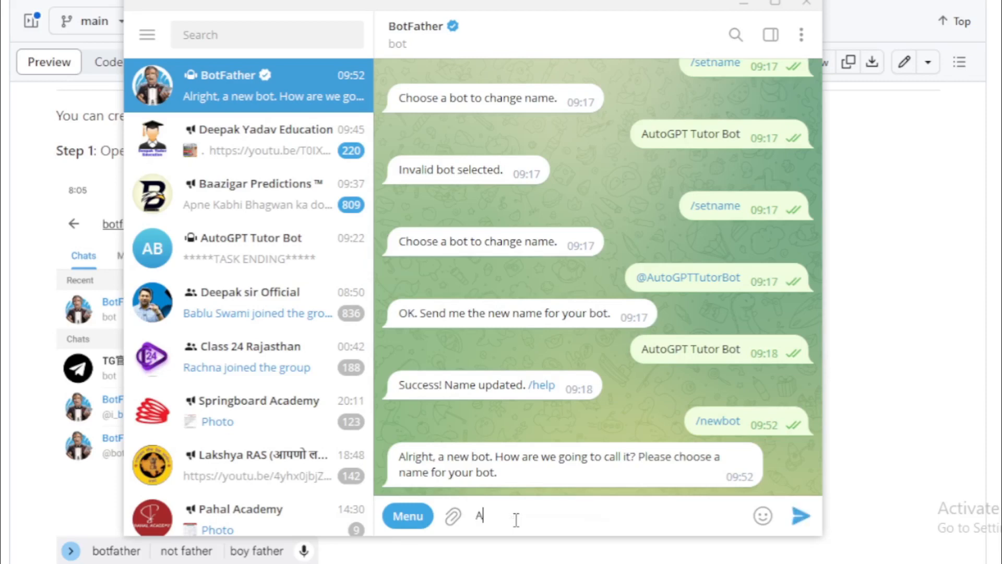
{"action": "type", "text": "utoGPT"}
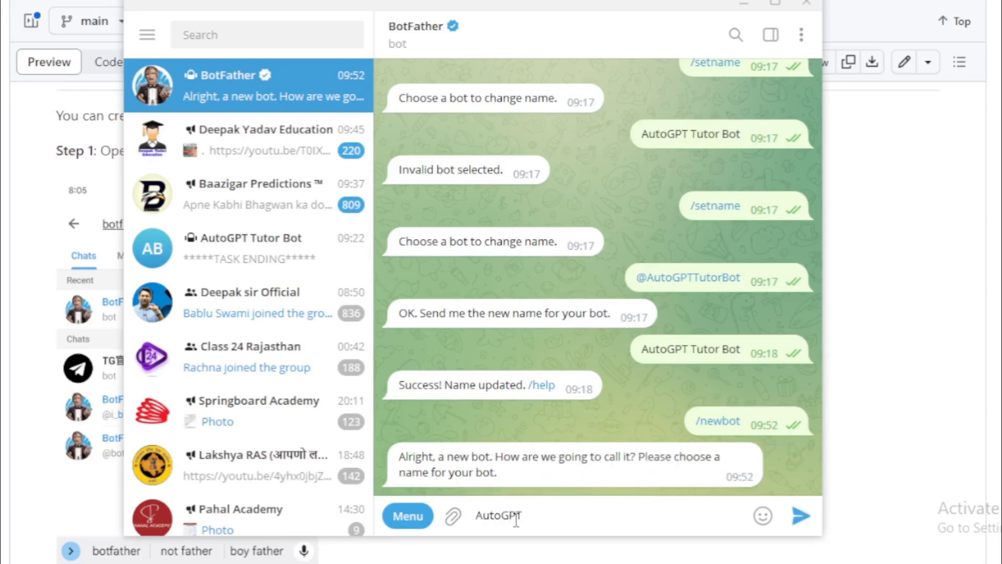
{"action": "type", "text": "Tut"}
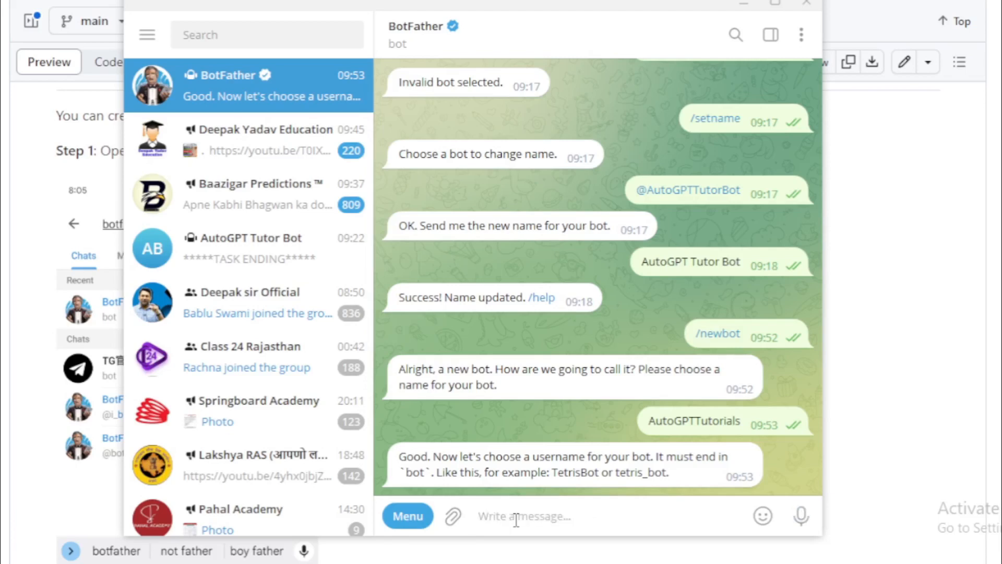
Give it the username AutoGPTTutorialsBot and copy the issued HTTP API token
{"action": "type", "text": "Autogp"}
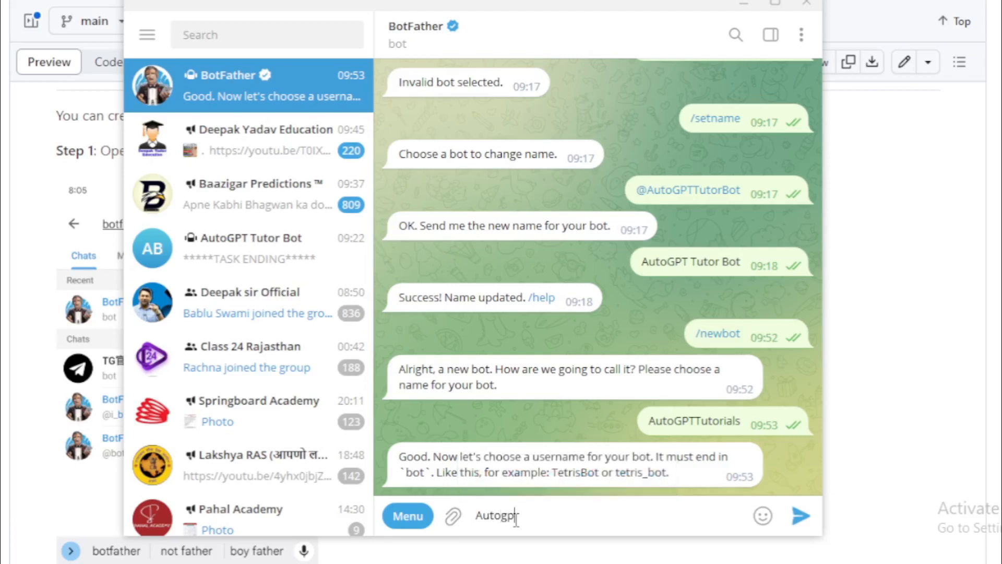
{"action": "key", "text": "BackSpace"}
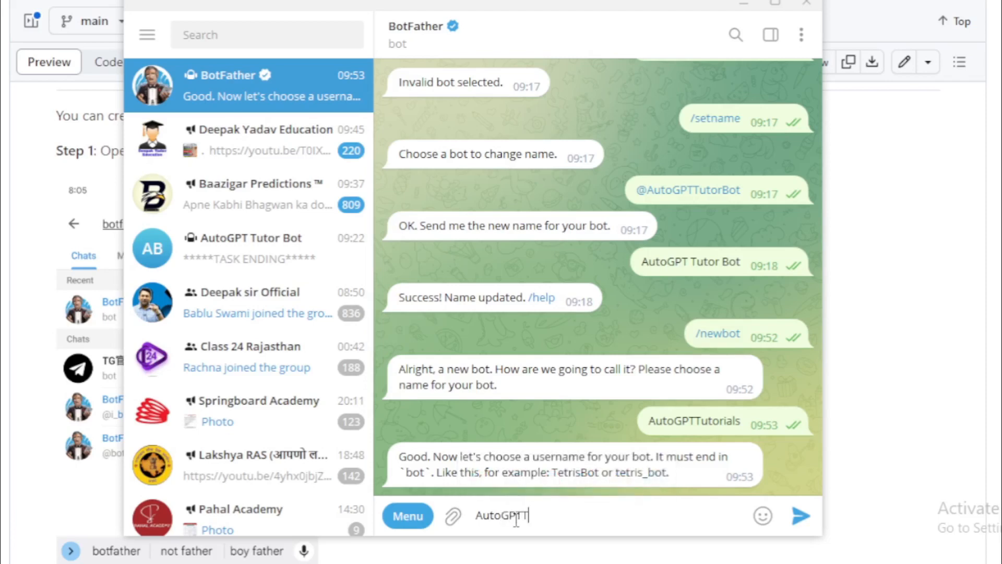
{"action": "type", "text": "Tutorials"}
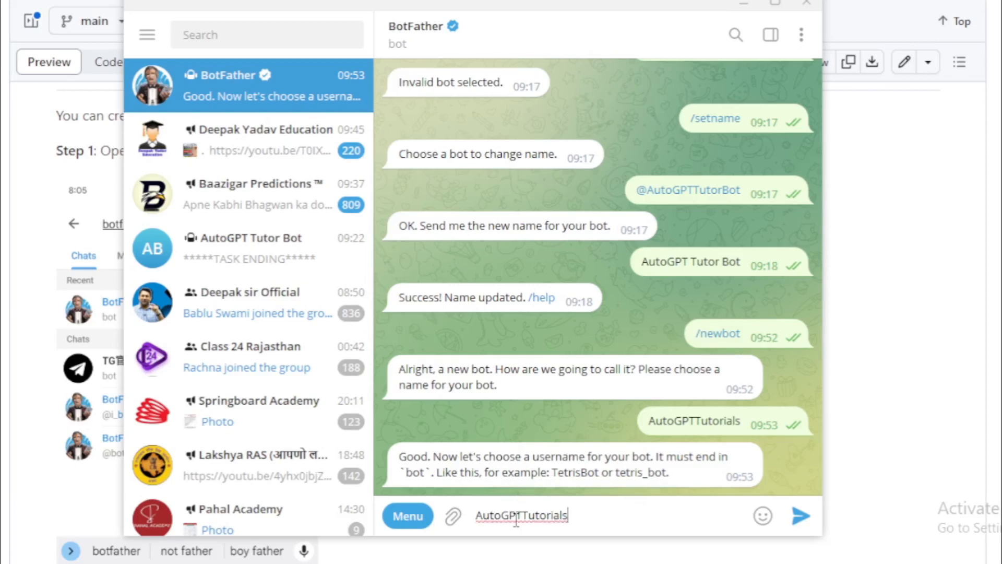
{"action": "type", "text": "Bot"}
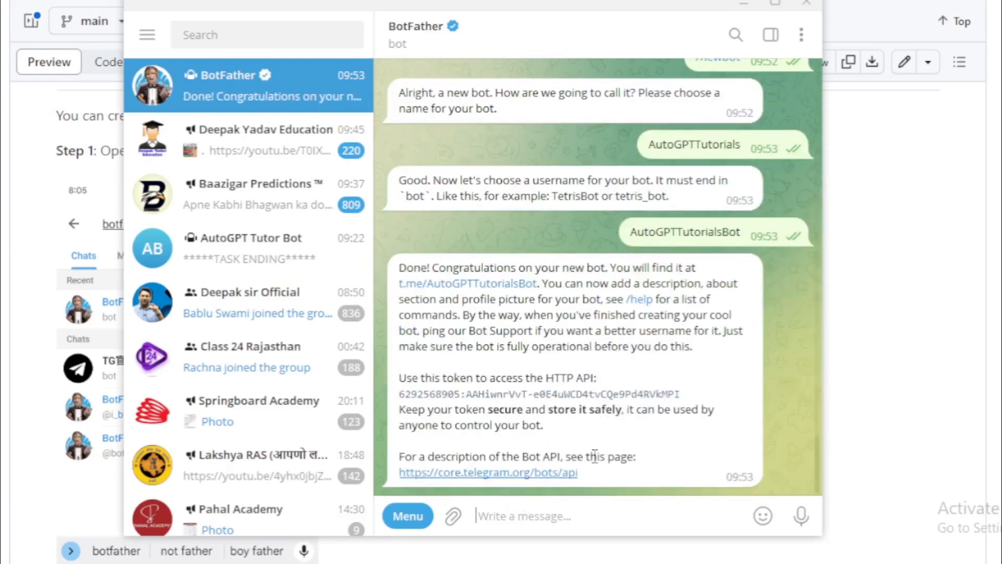
{"action": "double_click", "coordinate": [658, 393]}
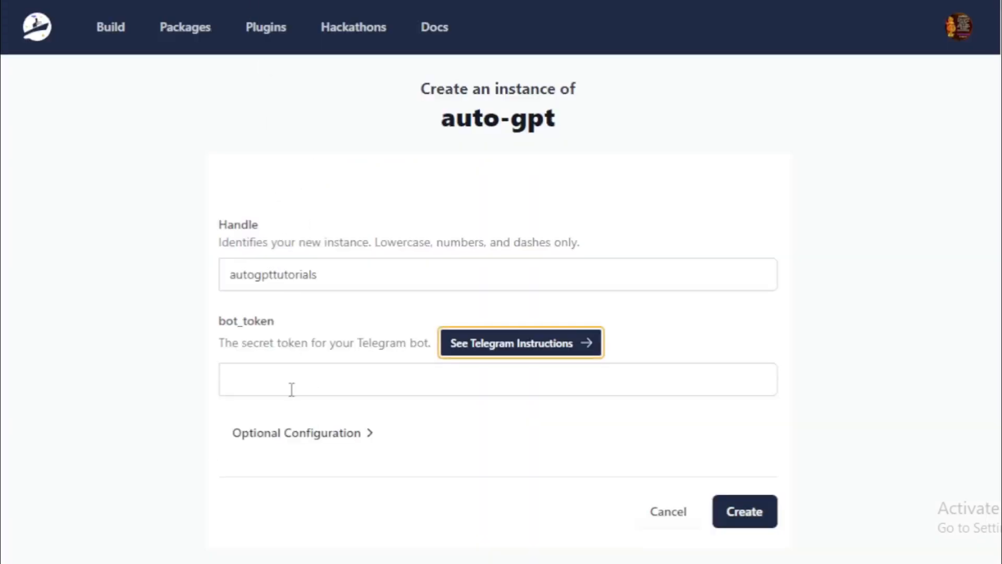
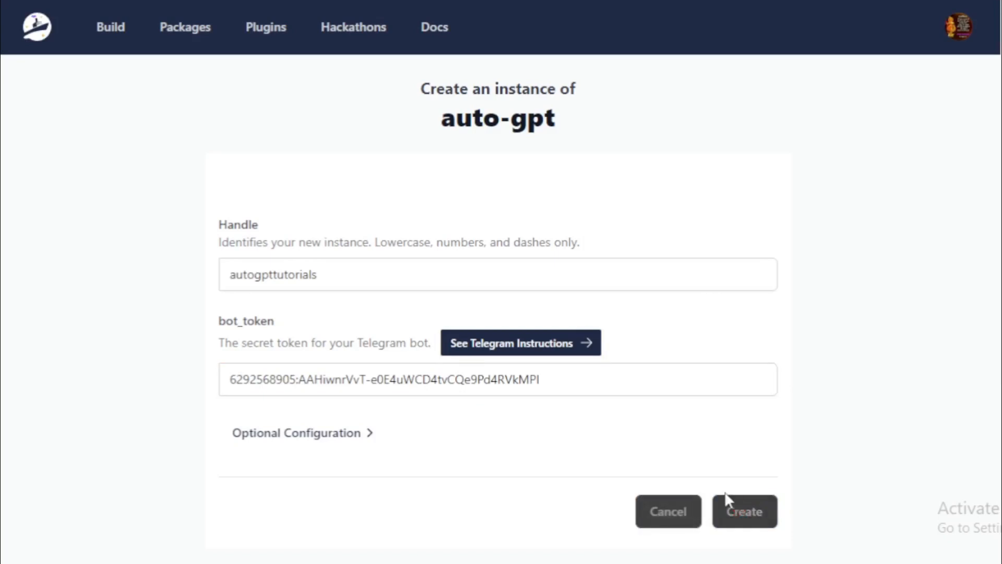
Create the autogpttutorials instance using the pasted BotFather token as bot_token
{"action": "left_click", "coordinate": [743, 510]}
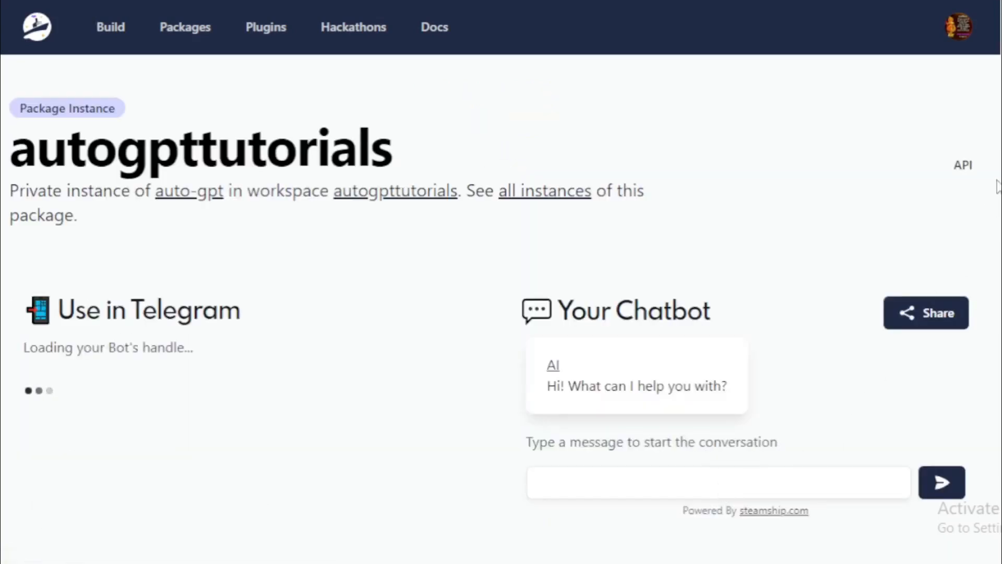
{"action": "scroll", "scroll_direction": "down", "scroll_amount": 3}
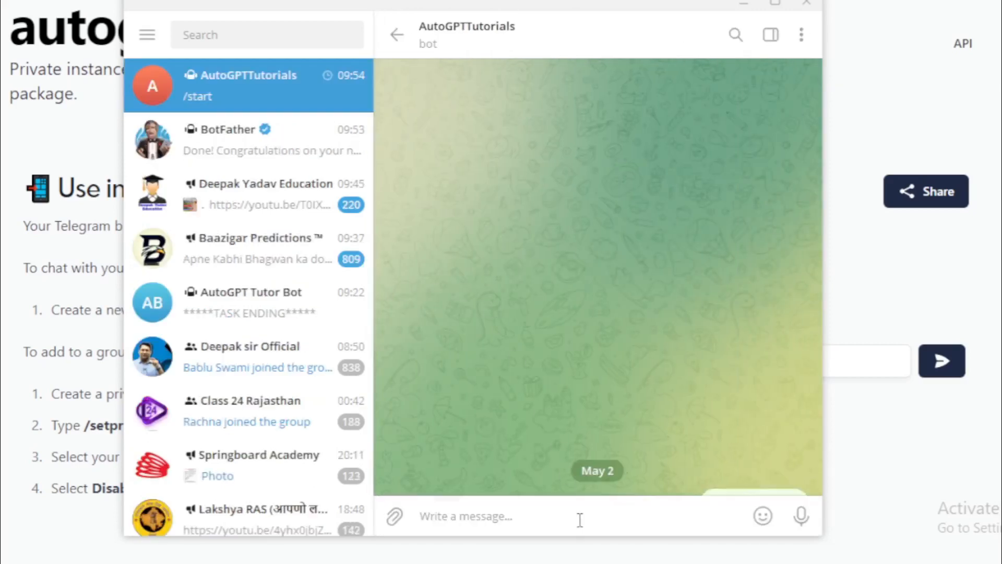
Start the AutoGPTTutorials chat and send the objective 'How to use autogpt in mobile'
{"action": "key", "text": "Enter"}
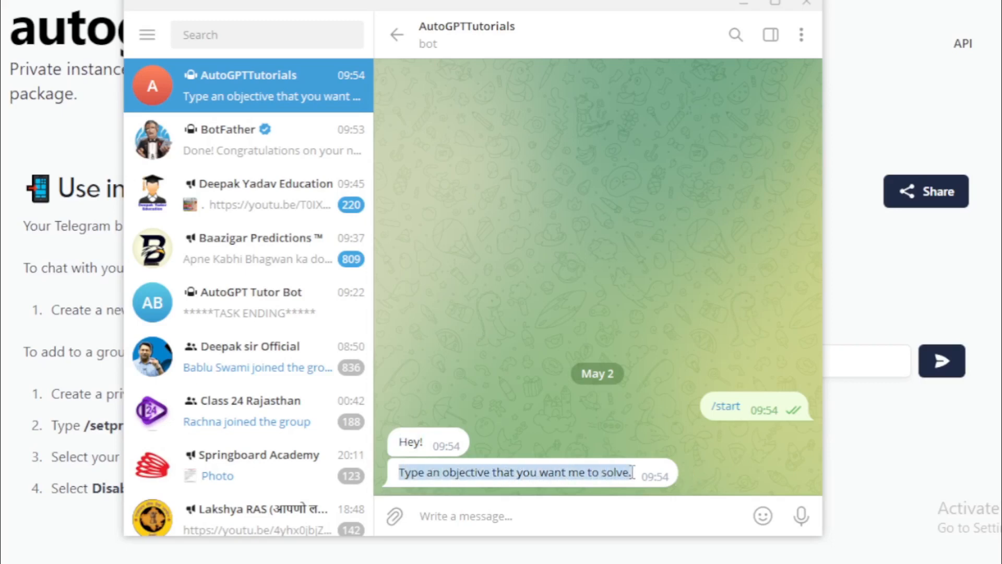
{"action": "type", "text": "How to use auto"}
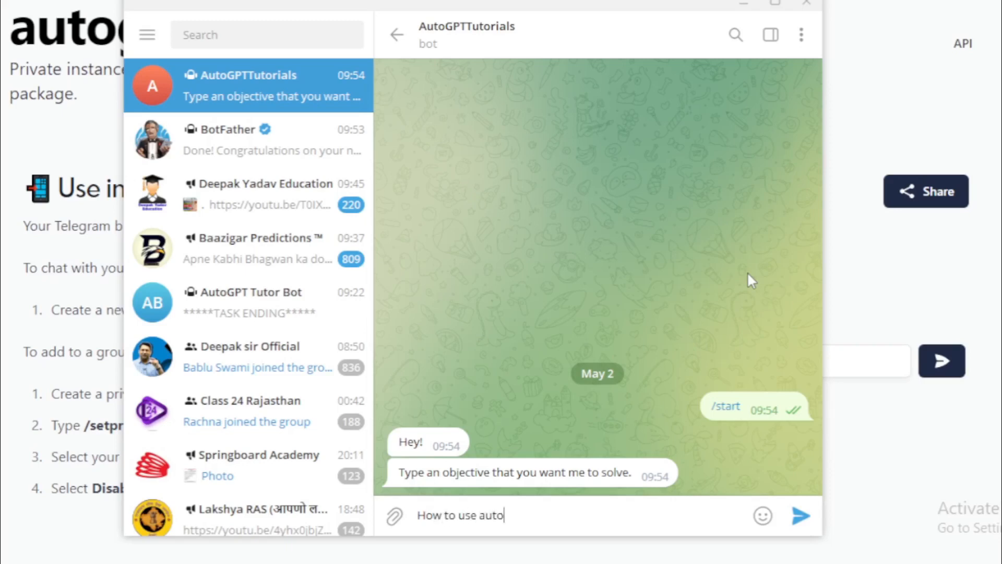
{"action": "type", "text": "gpt in"}
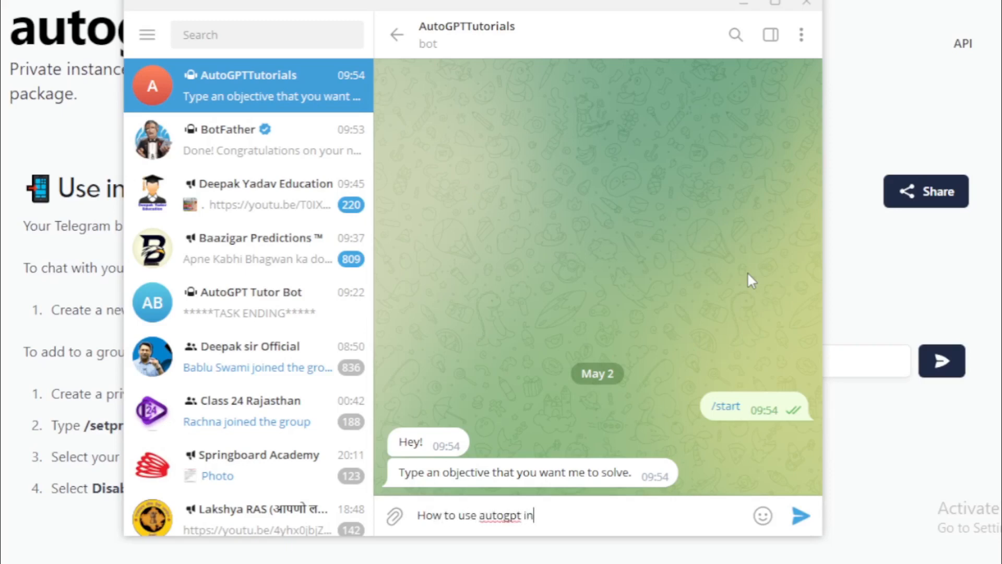
{"action": "type", "text": "mobil"}
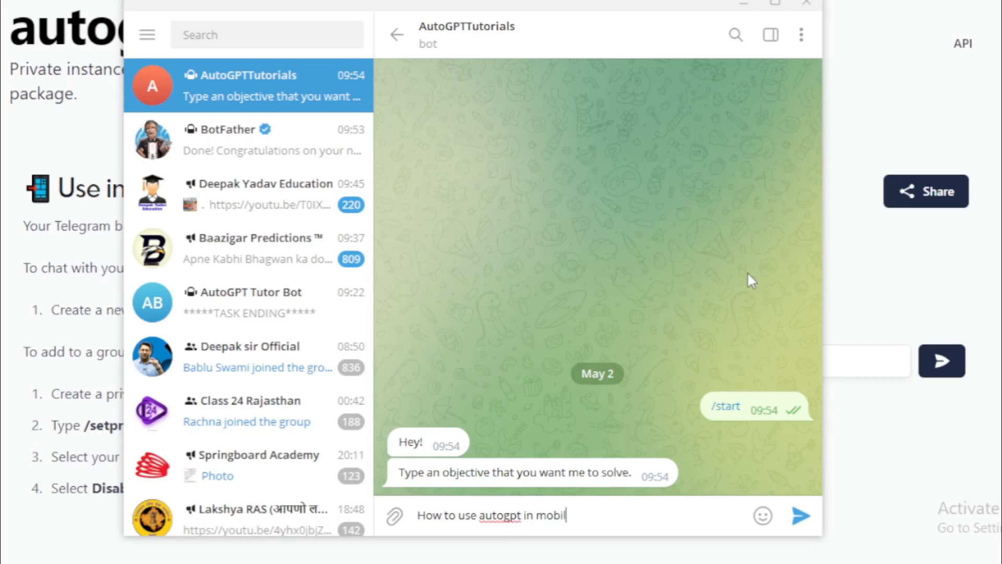
{"action": "type", "text": "e"}
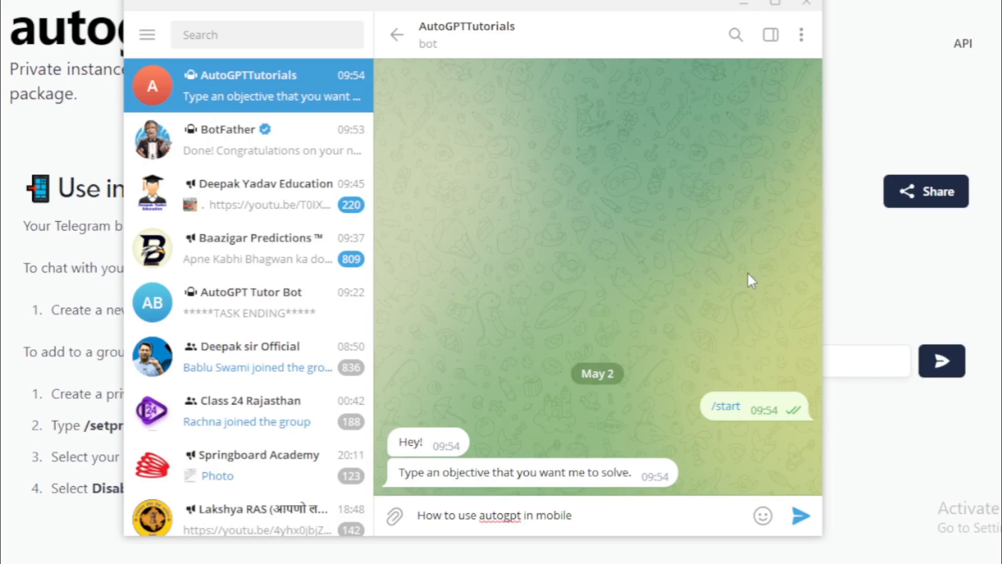
{"action": "left_click", "coordinate": [799, 515]}
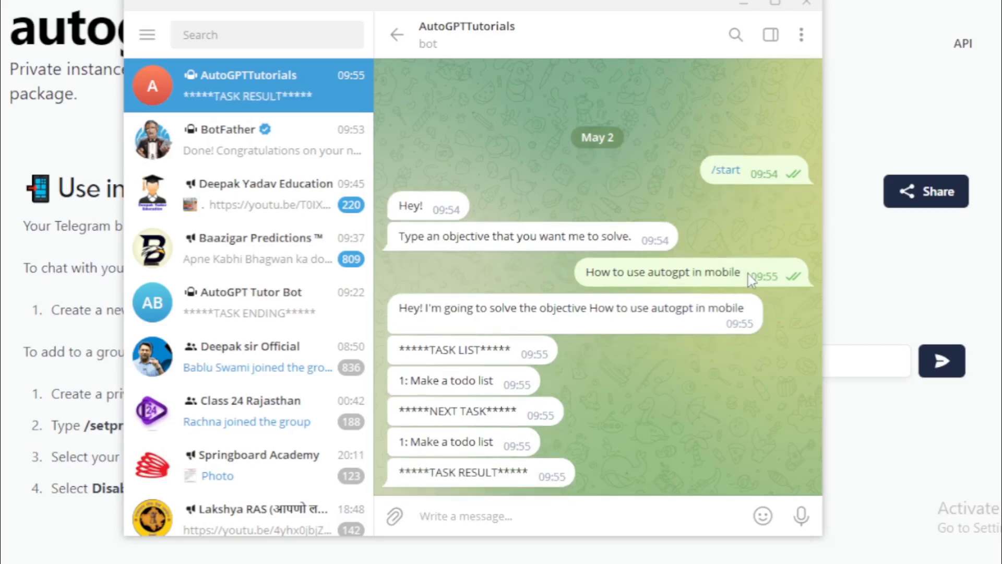
Follow the bot's first task list and results, selecting and then deselecting task messages
{"action": "scroll", "scroll_direction": "down", "scroll_amount": 3}
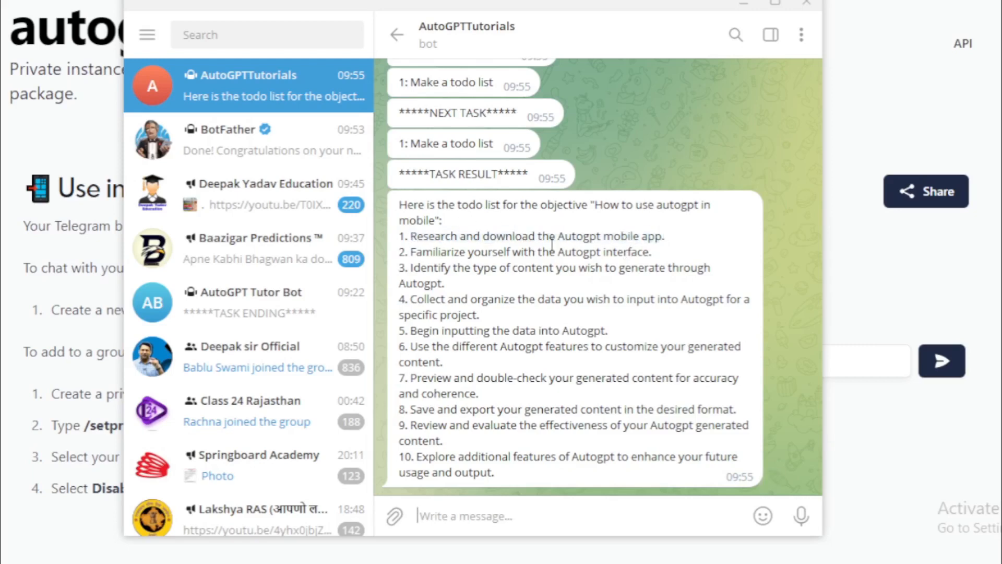
{"action": "double_click", "coordinate": [459, 251]}
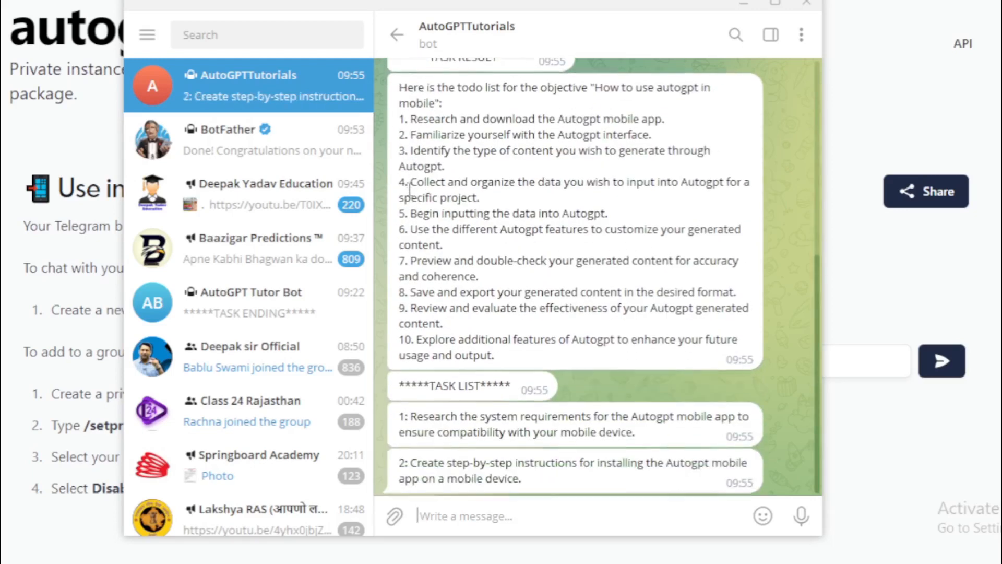
{"action": "scroll", "scroll_direction": "down", "scroll_amount": 3}
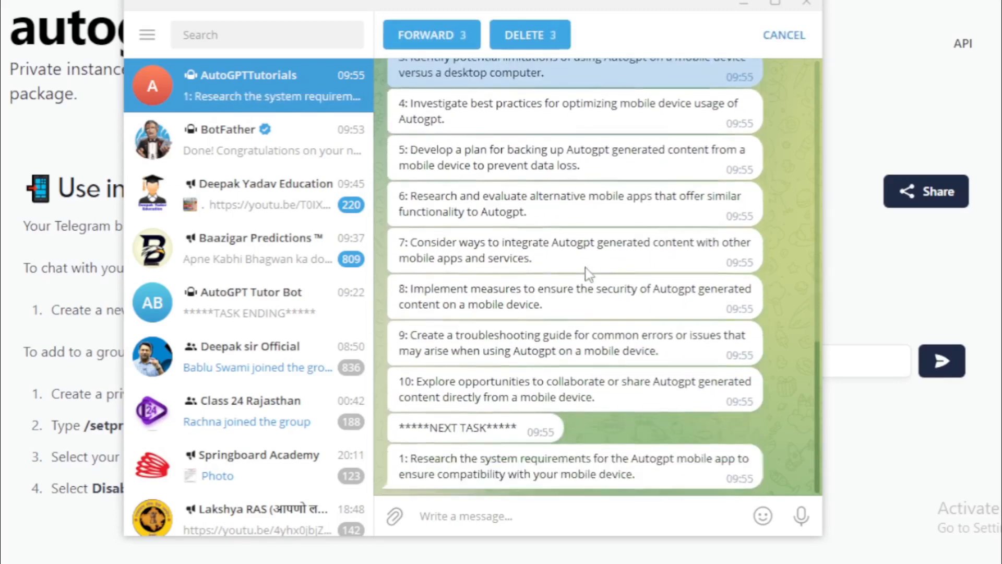
{"action": "left_click", "coordinate": [573, 203]}
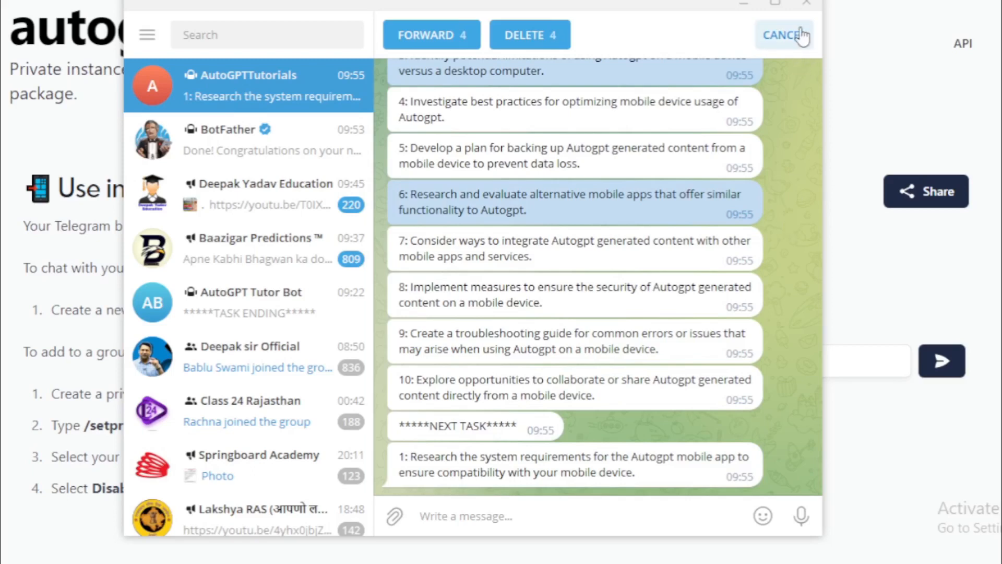
{"action": "left_click", "coordinate": [785, 34]}
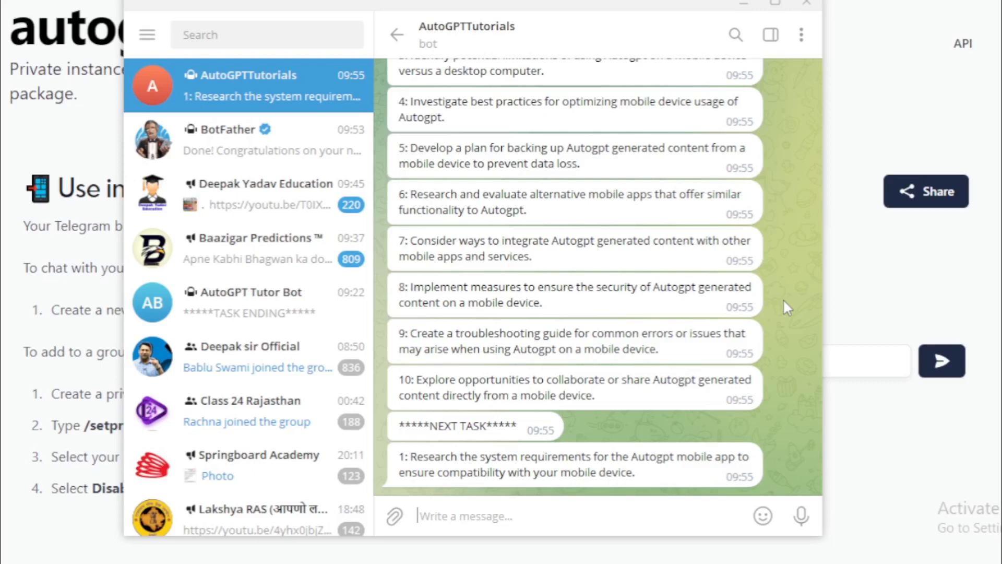
{"action": "mouse_move", "coordinate": [435, 427]}
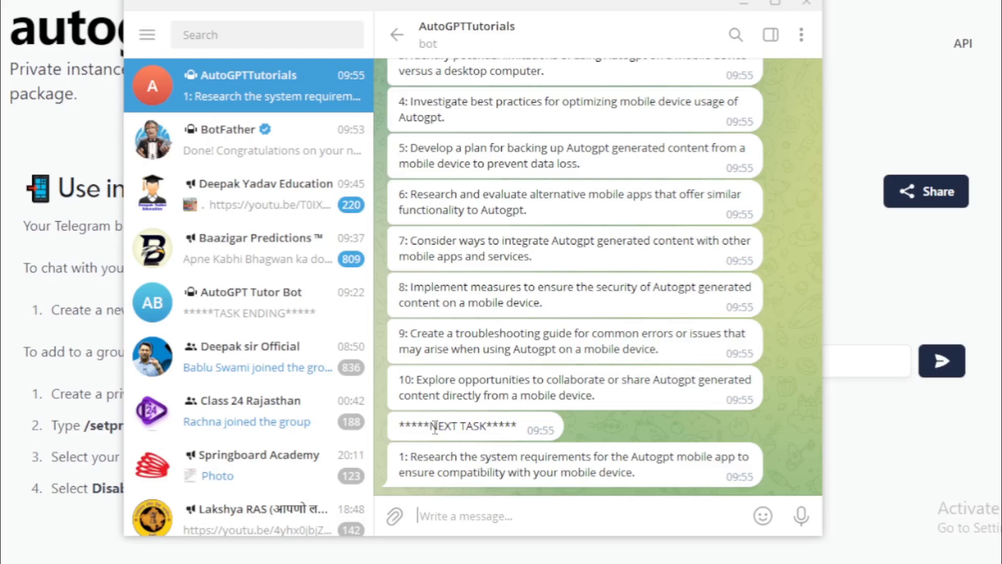
Read through the NEXT TASK output down to the final TASK ENDING message
{"action": "double_click", "coordinate": [457, 427]}
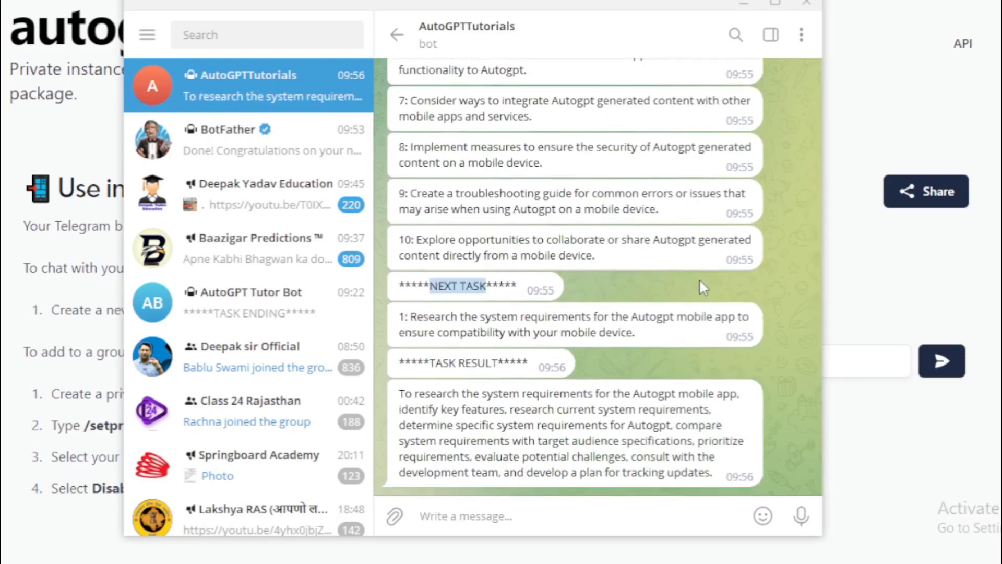
{"action": "mouse_move", "coordinate": [594, 288]}
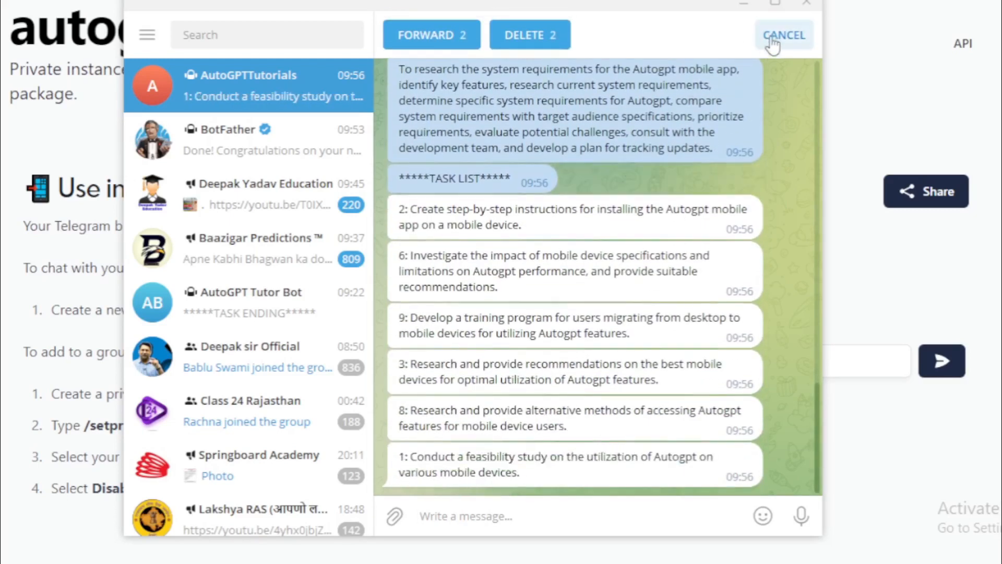
{"action": "left_click", "coordinate": [783, 35]}
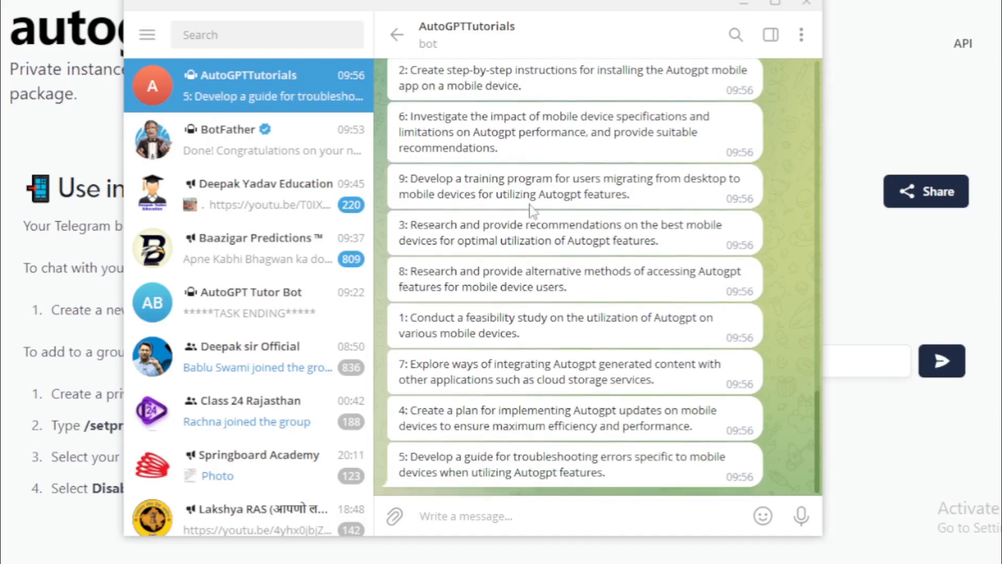
{"action": "scroll", "scroll_direction": "down", "scroll_amount": 3}
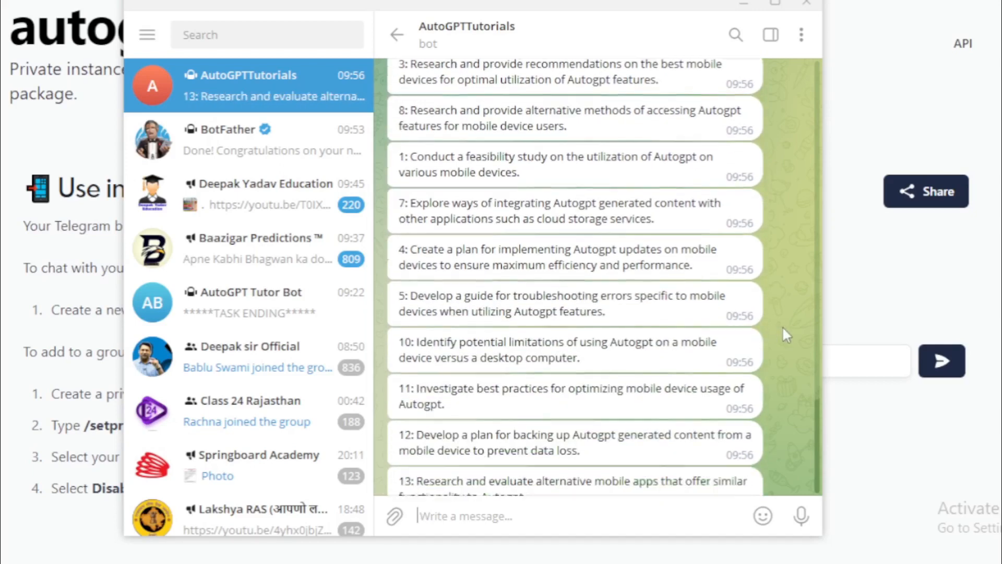
{"action": "scroll", "scroll_direction": "down", "scroll_amount": 3}
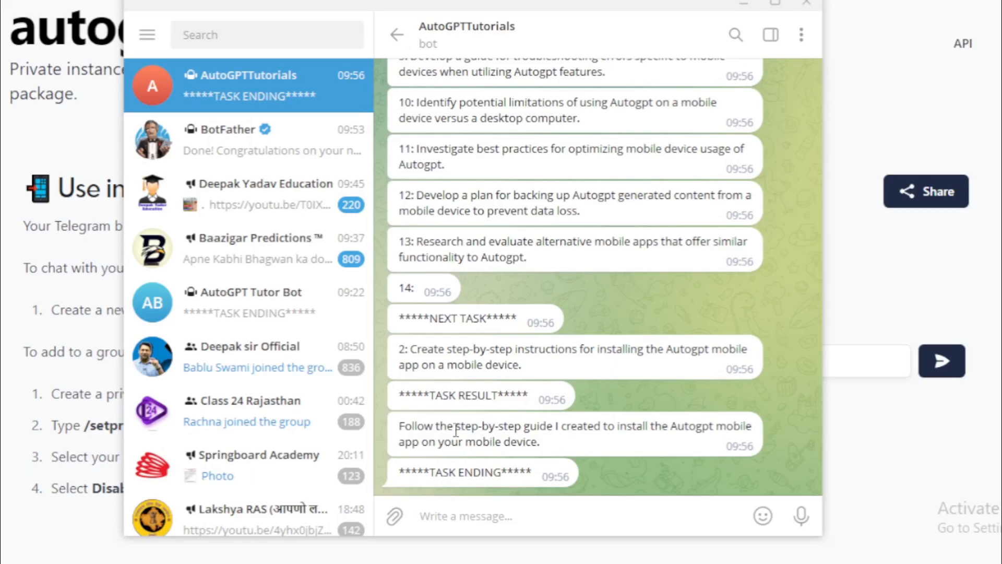
{"action": "double_click", "coordinate": [453, 472]}
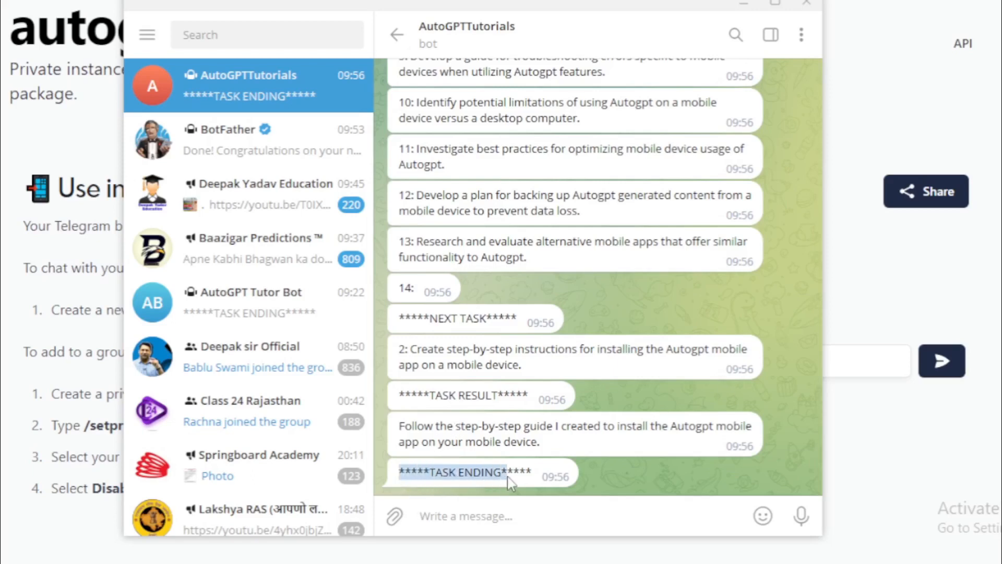